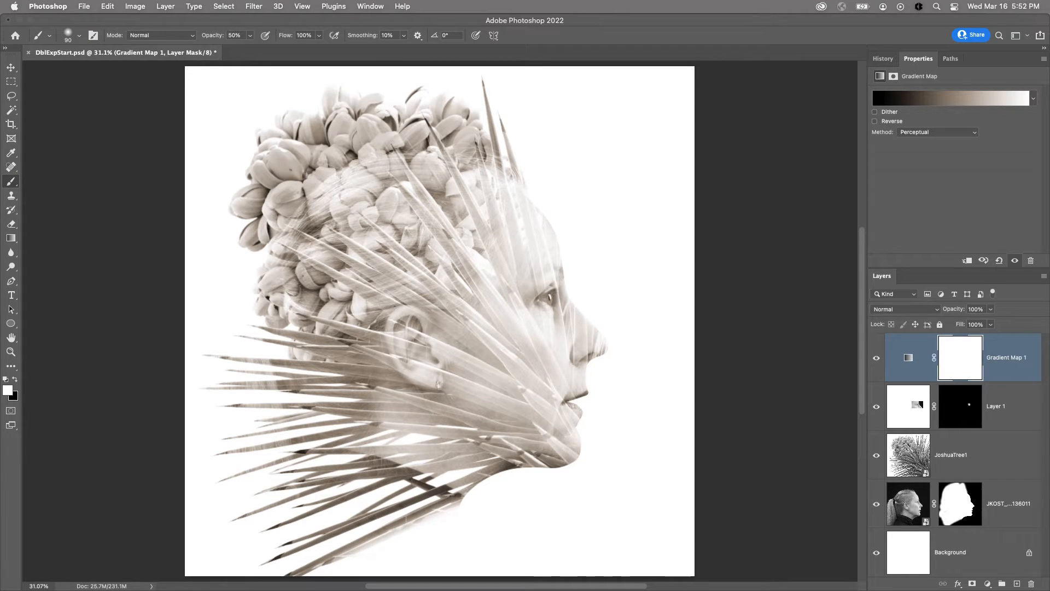
Toggle the portrait and Joshua tree layer visibility to review the source photos.
click(907, 356)
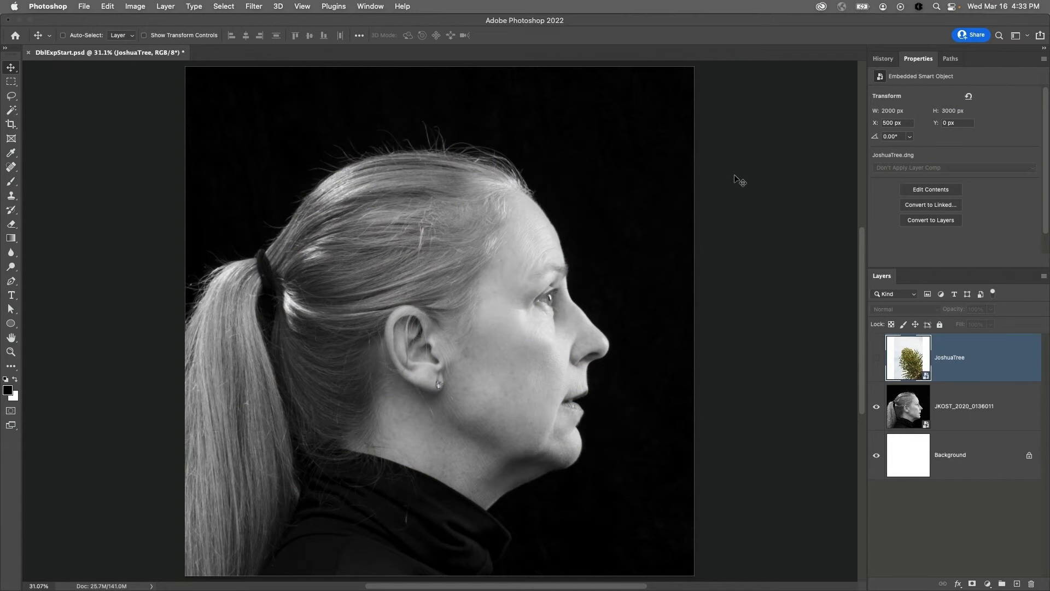
click(876, 405)
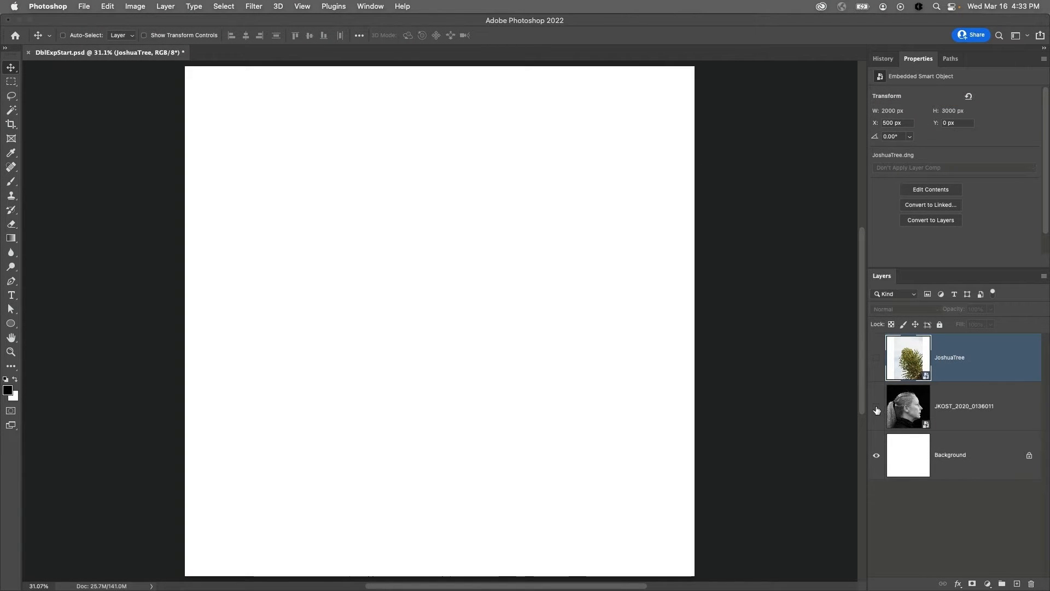
click(876, 405)
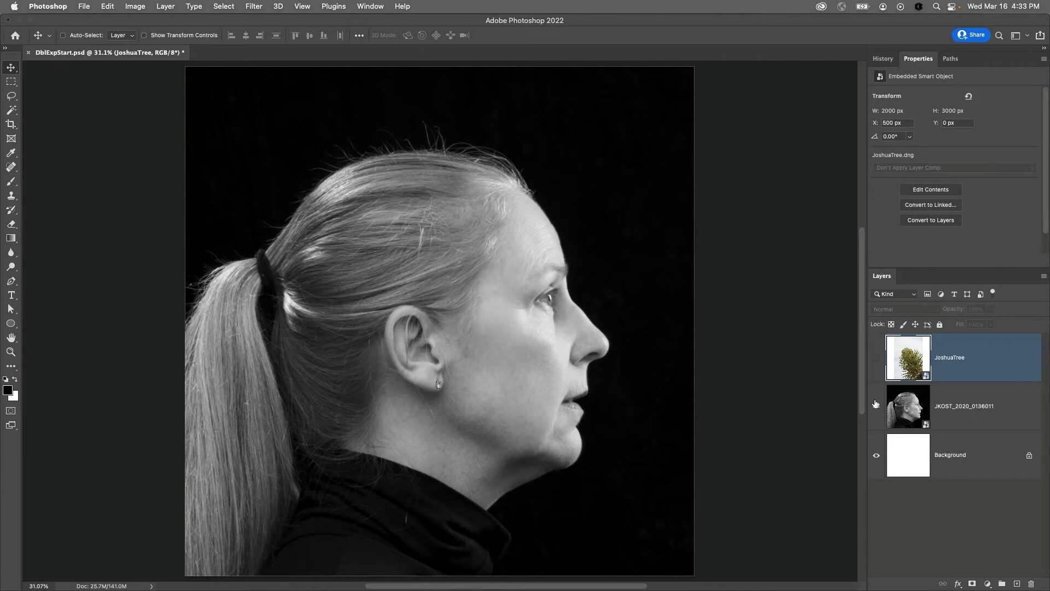
click(876, 361)
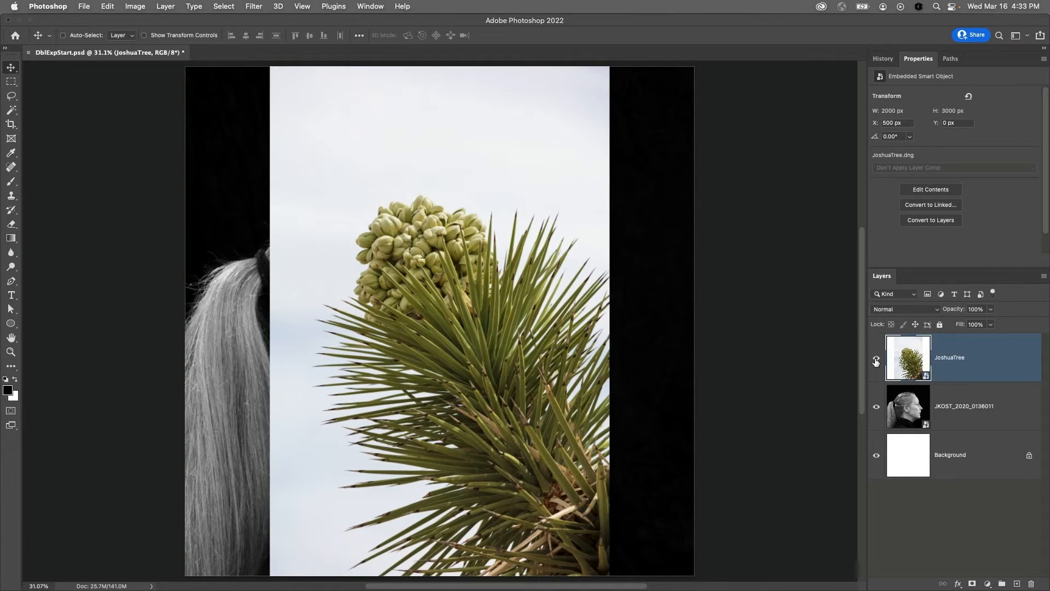
click(874, 362)
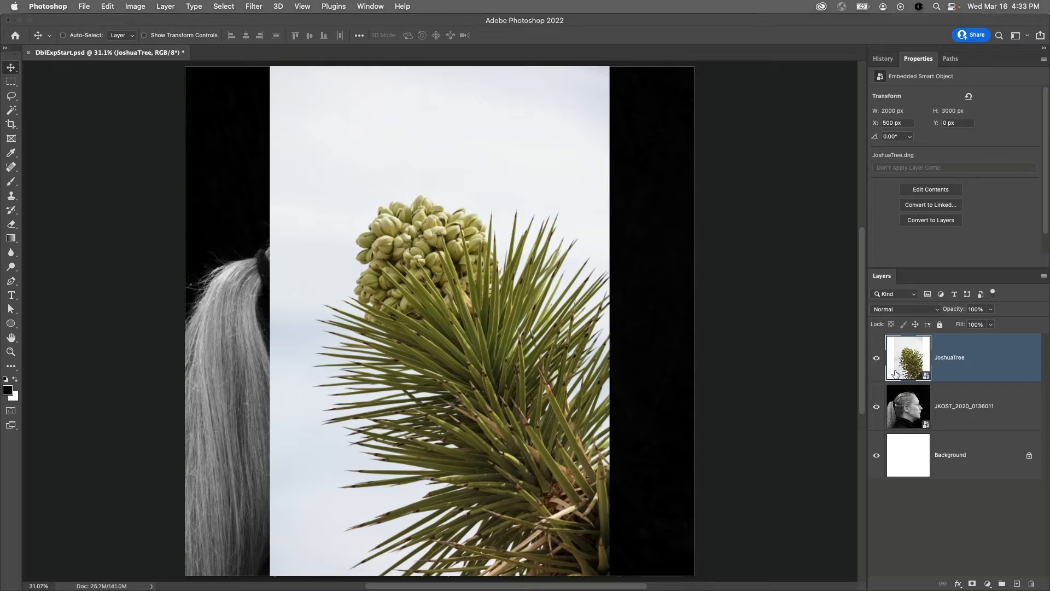
mouse_move(923, 385)
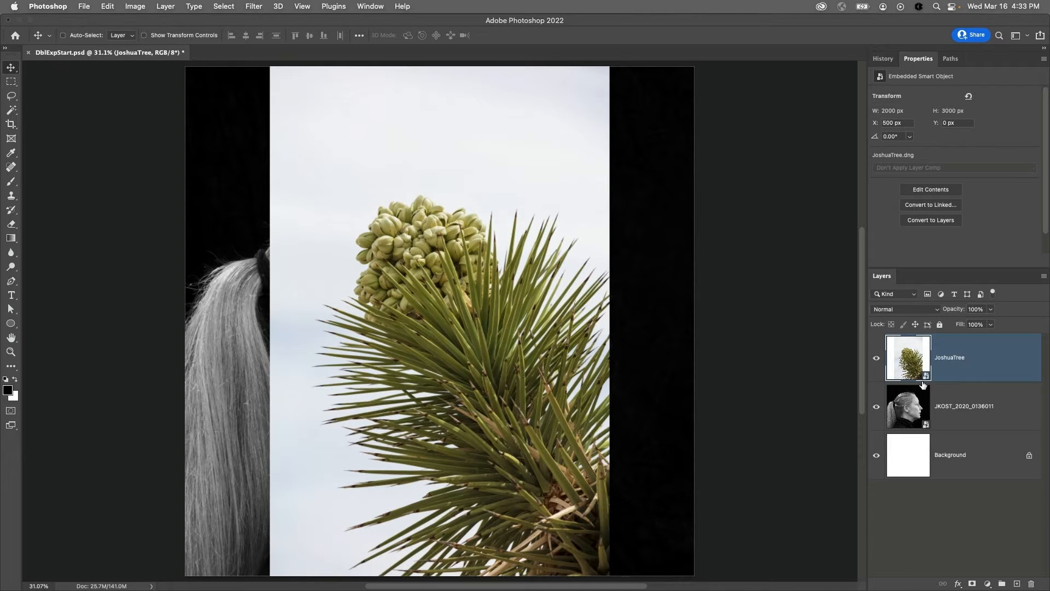
mouse_move(917, 424)
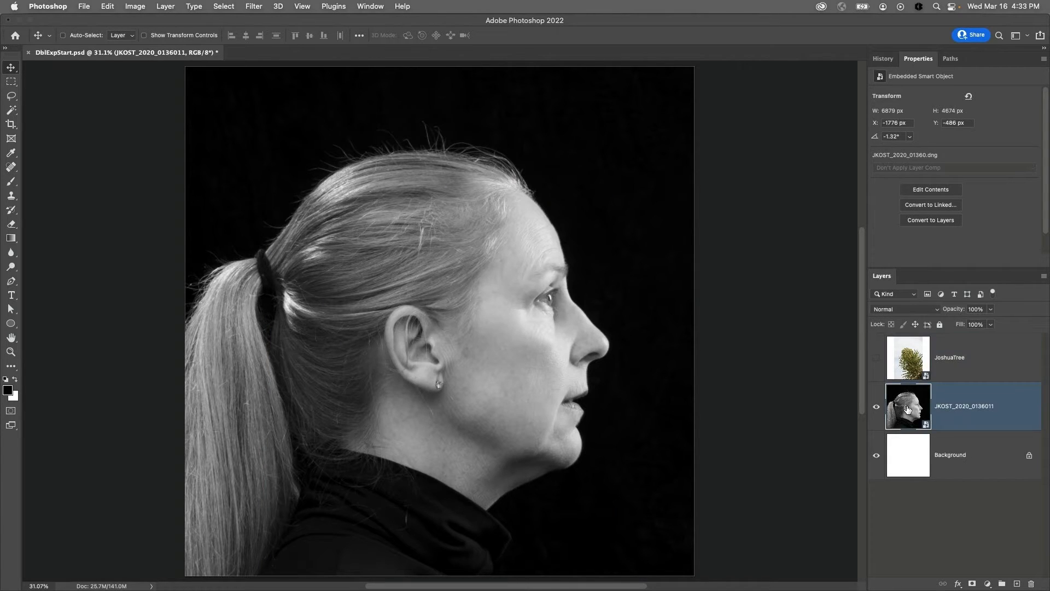
mouse_move(12, 281)
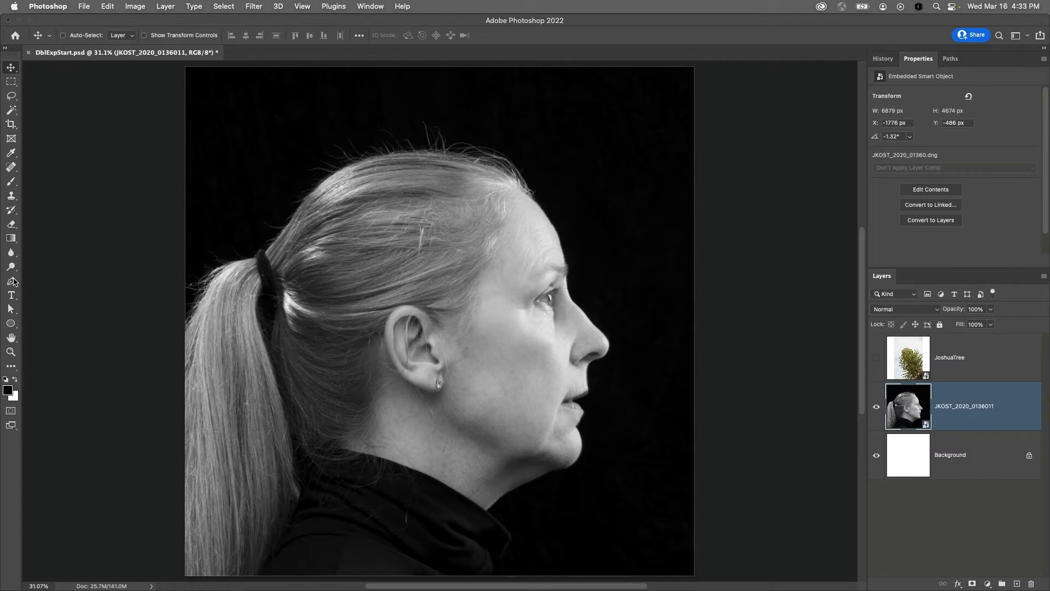
Trace a closed Pen path along forehead, nose, lips, chin, neck and around the back of the head.
click(12, 280)
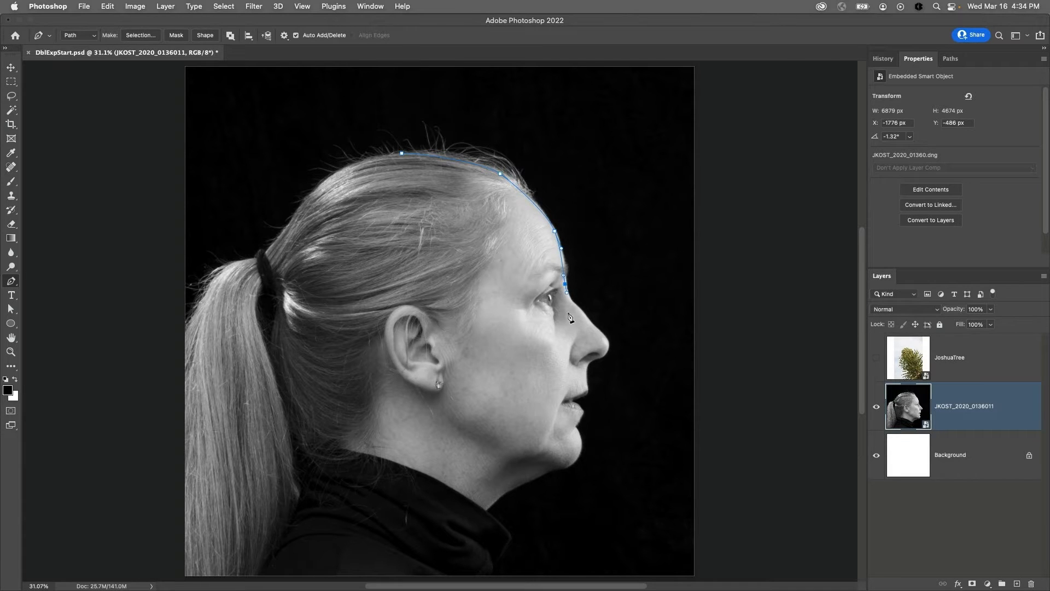
click(582, 315)
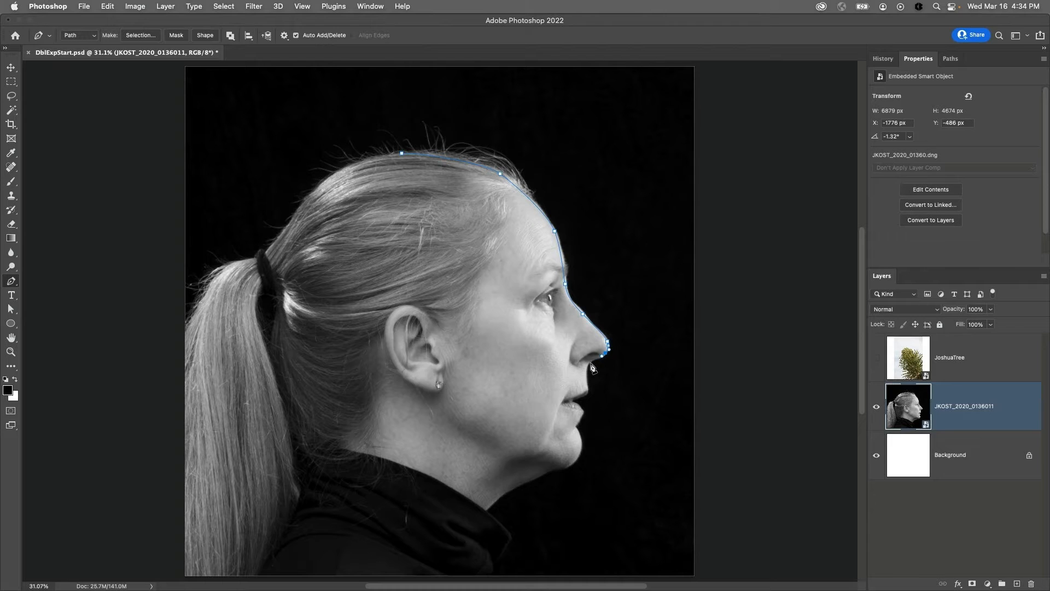
click(588, 390)
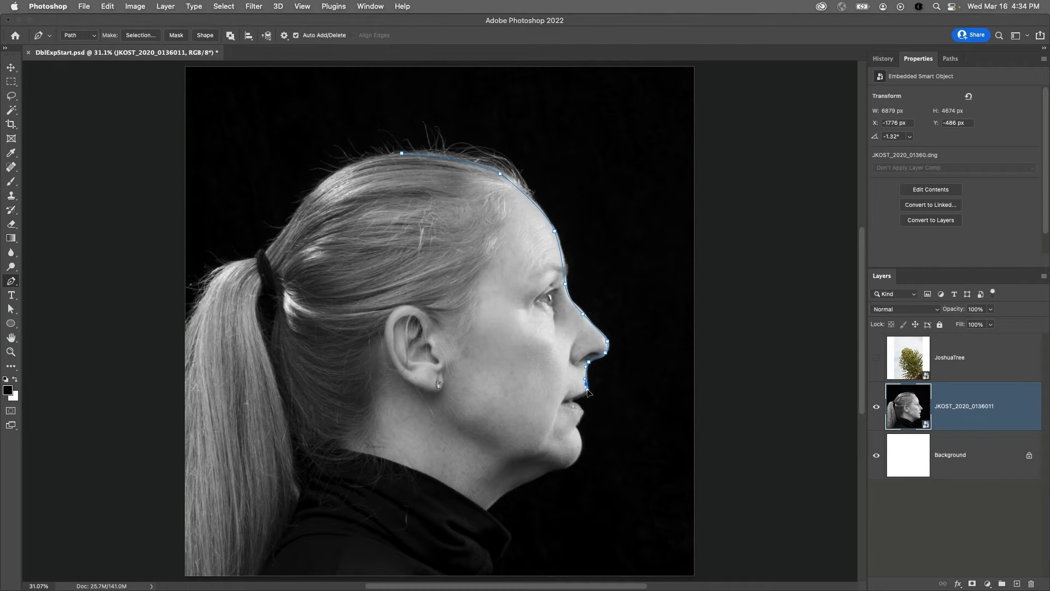
click(586, 402)
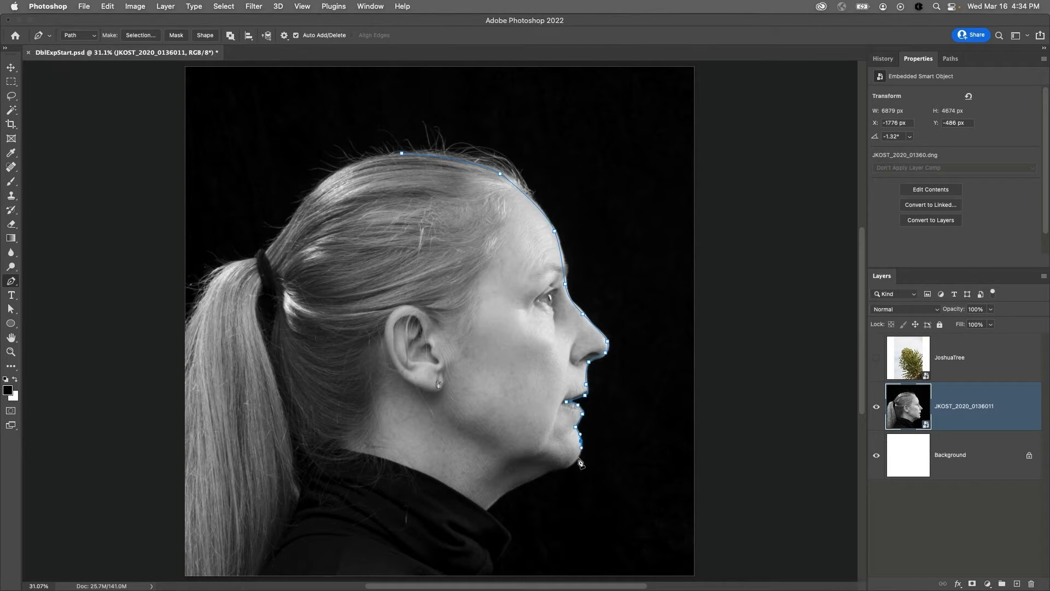
click(531, 470)
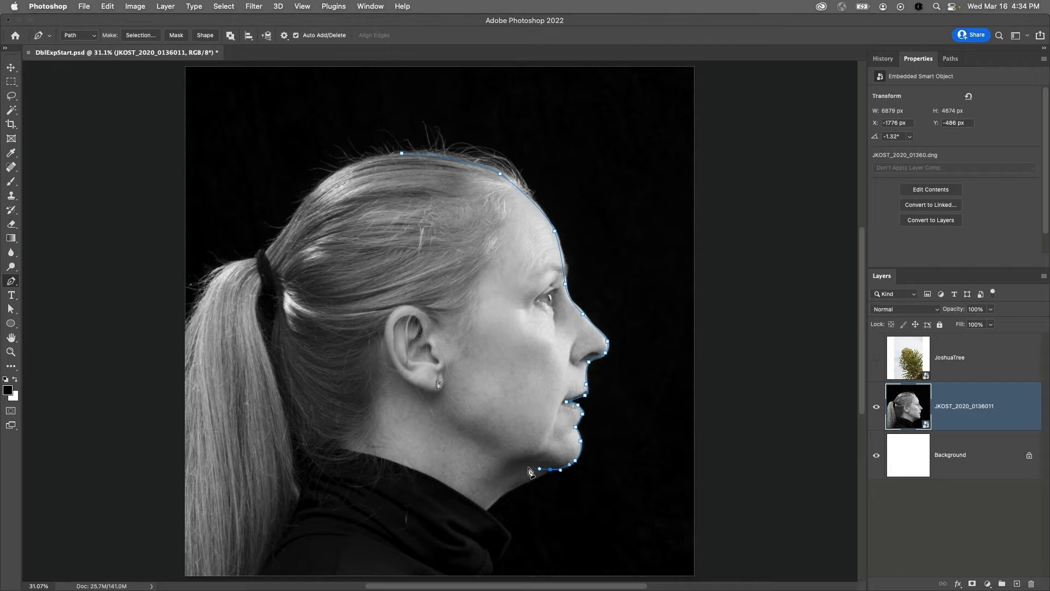
click(452, 522)
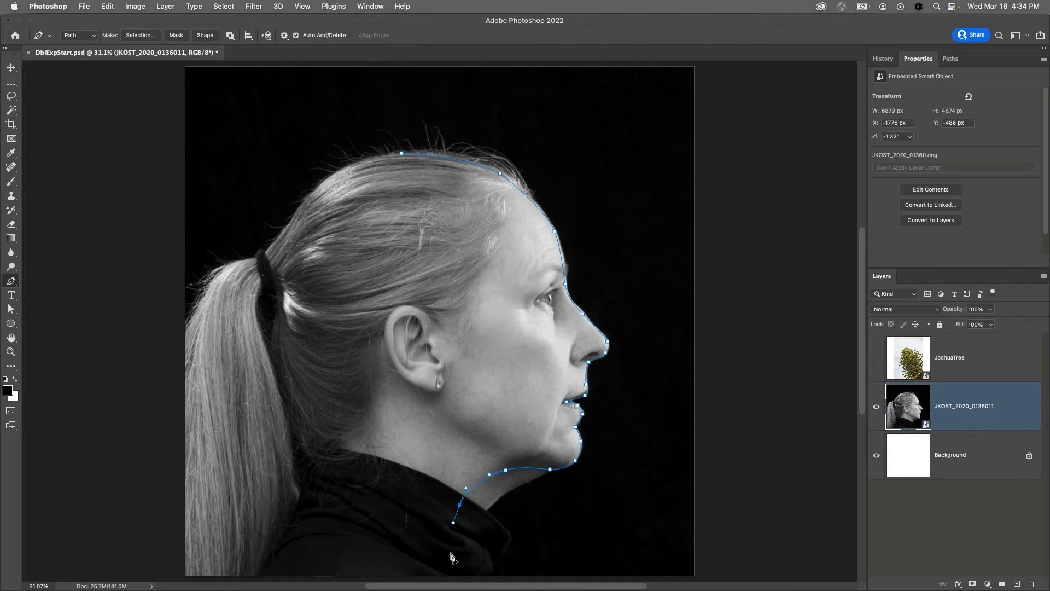
click(303, 319)
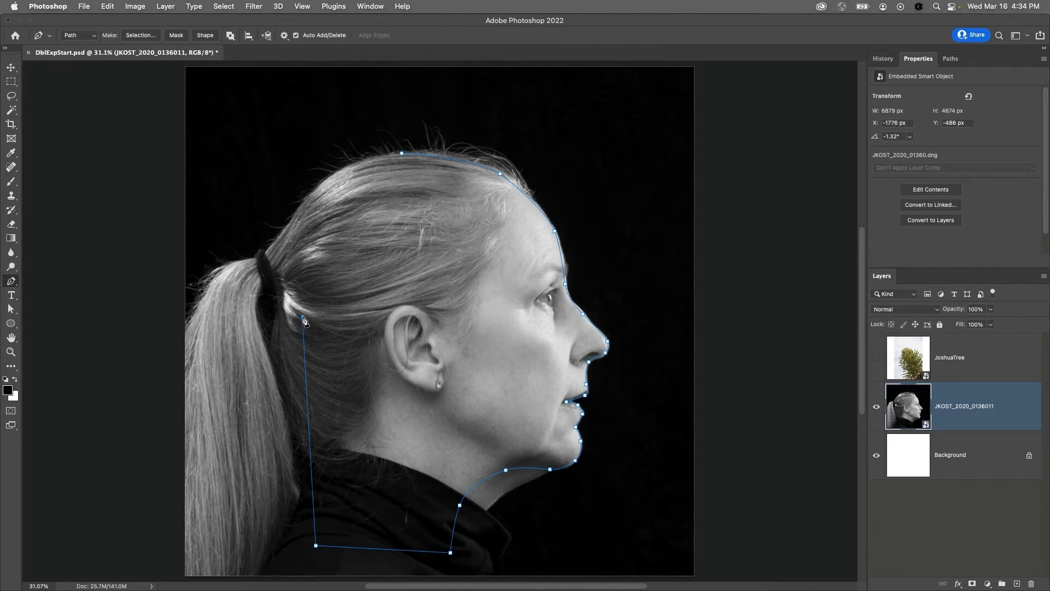
drag(402, 153, 402, 159)
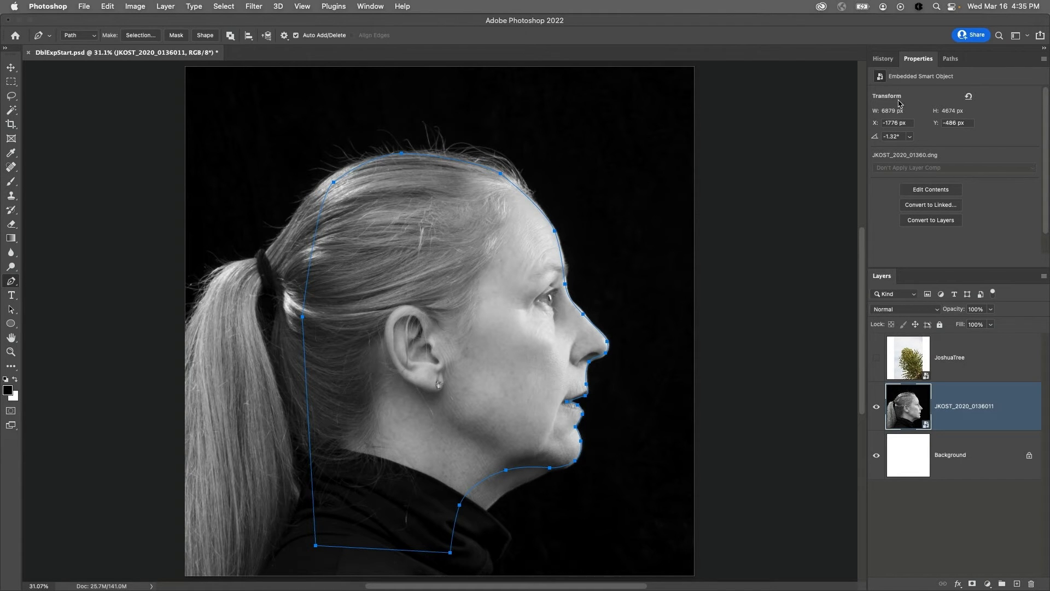
Load the Work Path as a selection and turn it into a layer mask on the portrait.
click(951, 59)
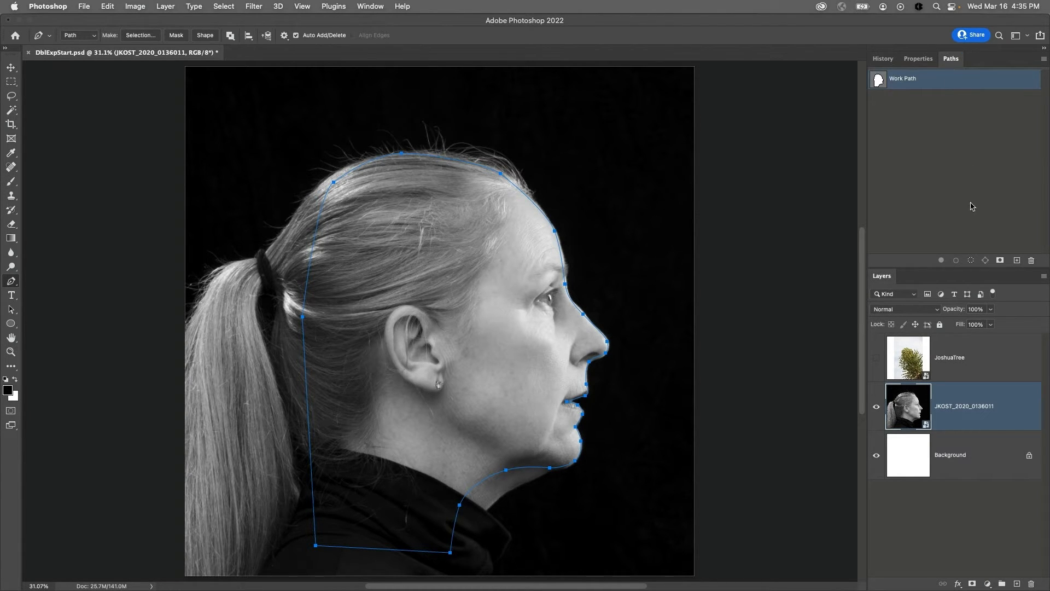
click(140, 35)
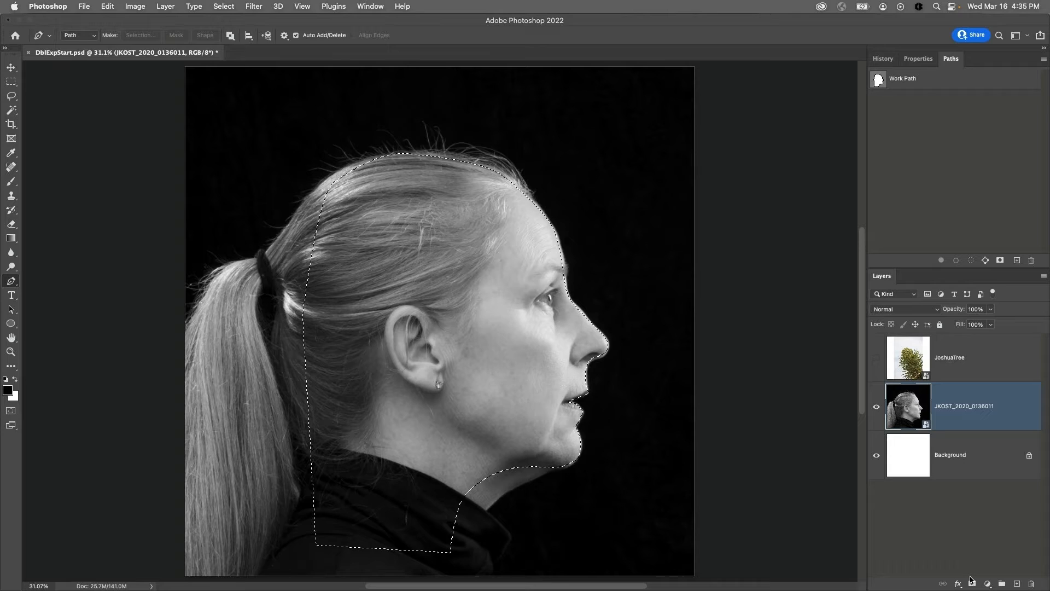
click(972, 583)
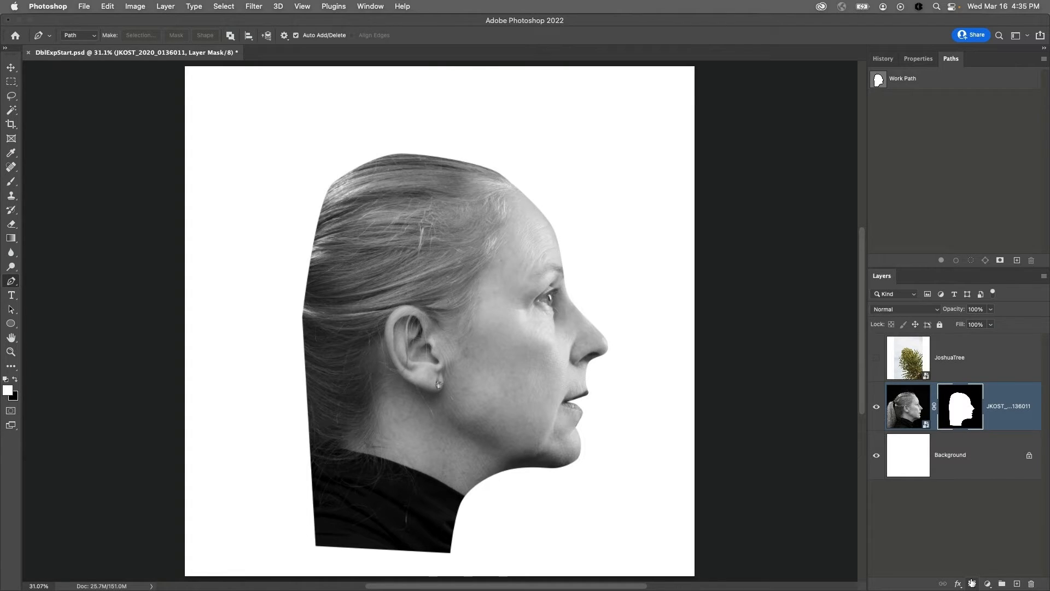
Show the JoshuaTree layer and set its blend mode to Screen.
click(908, 357)
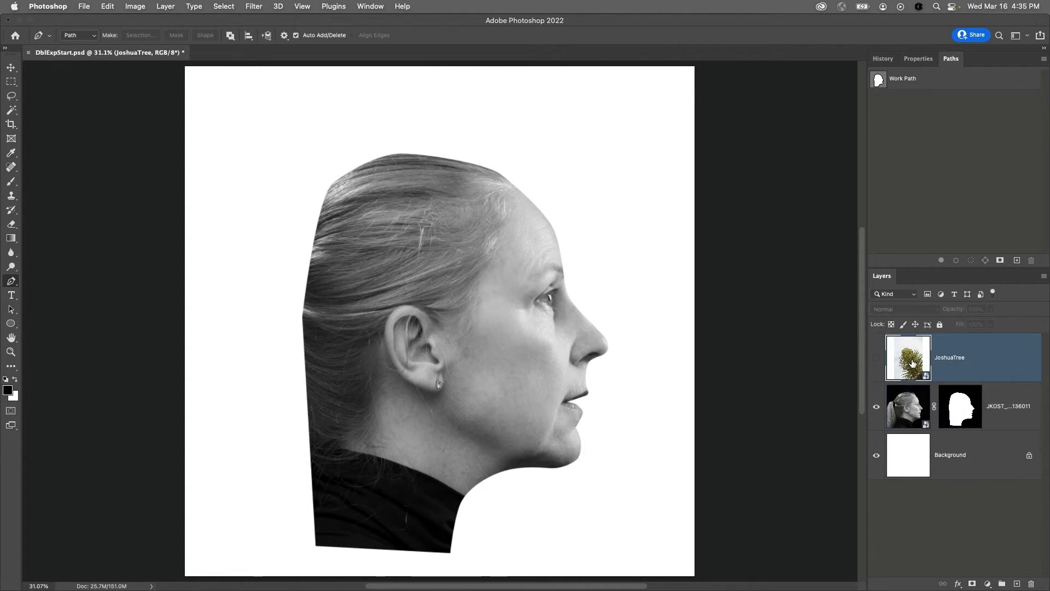
click(876, 360)
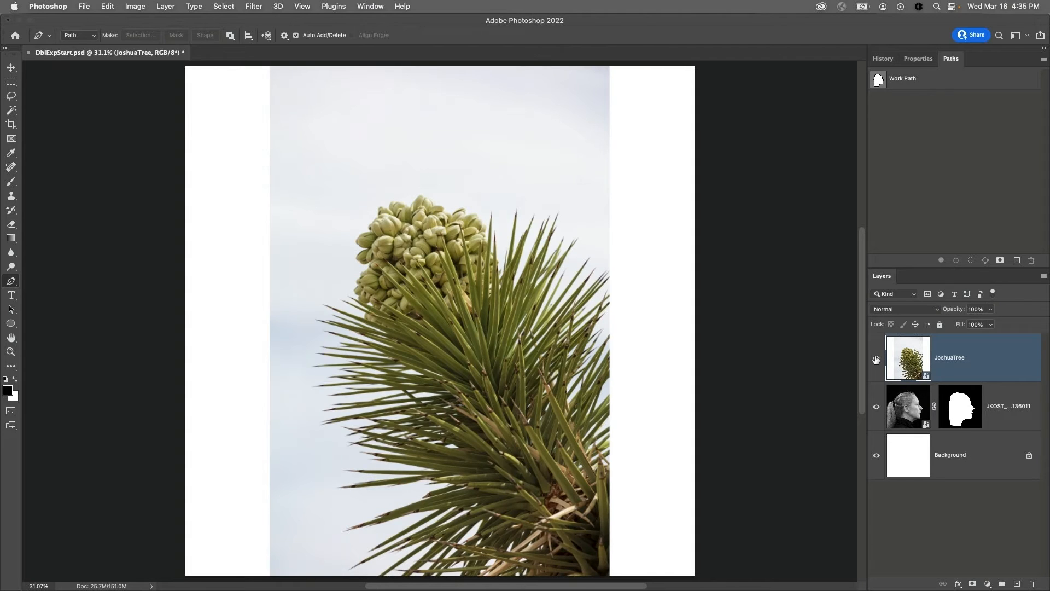
click(903, 308)
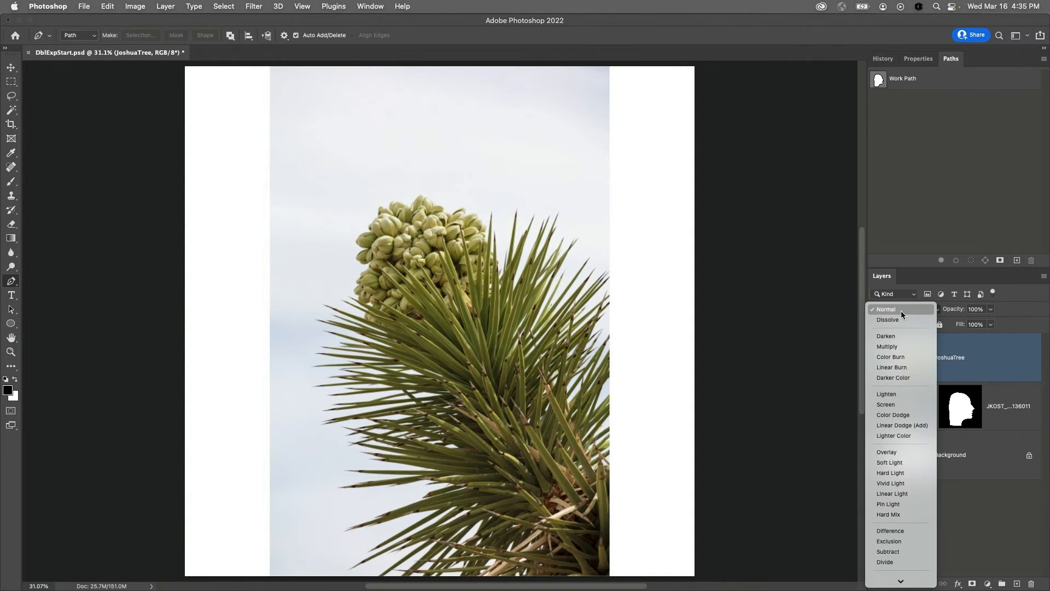
click(885, 404)
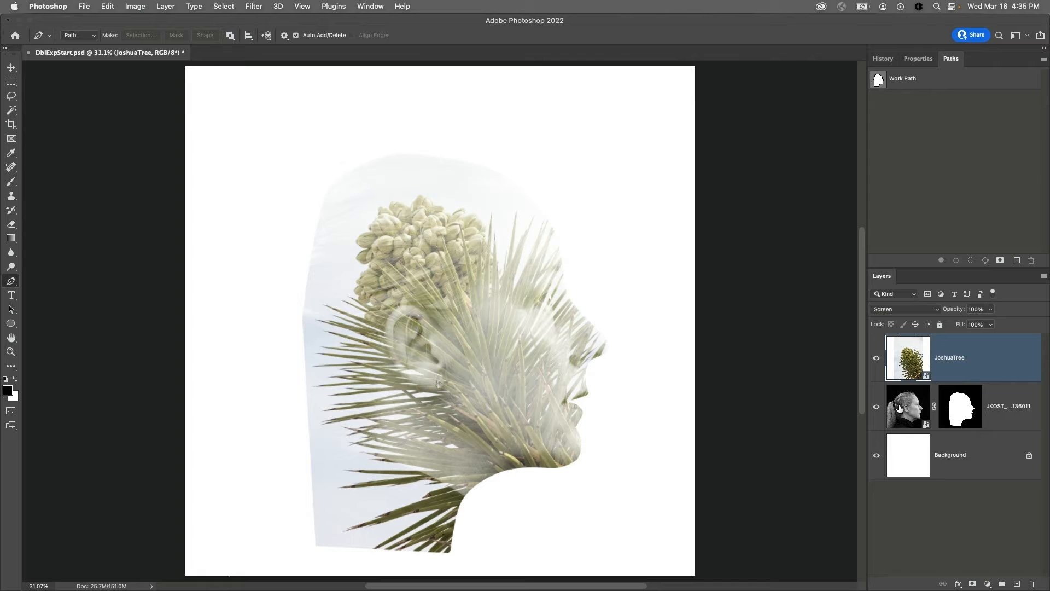
mouse_move(167, 74)
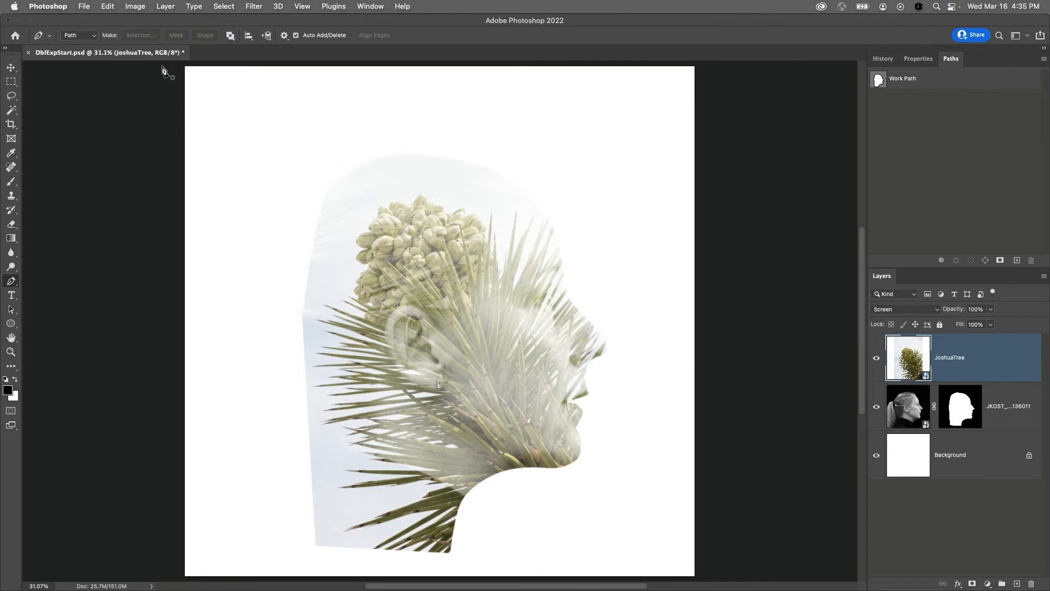
Free Transform the Joshua tree to 71.34% scale and about -16° rotation, then commit.
click(107, 6)
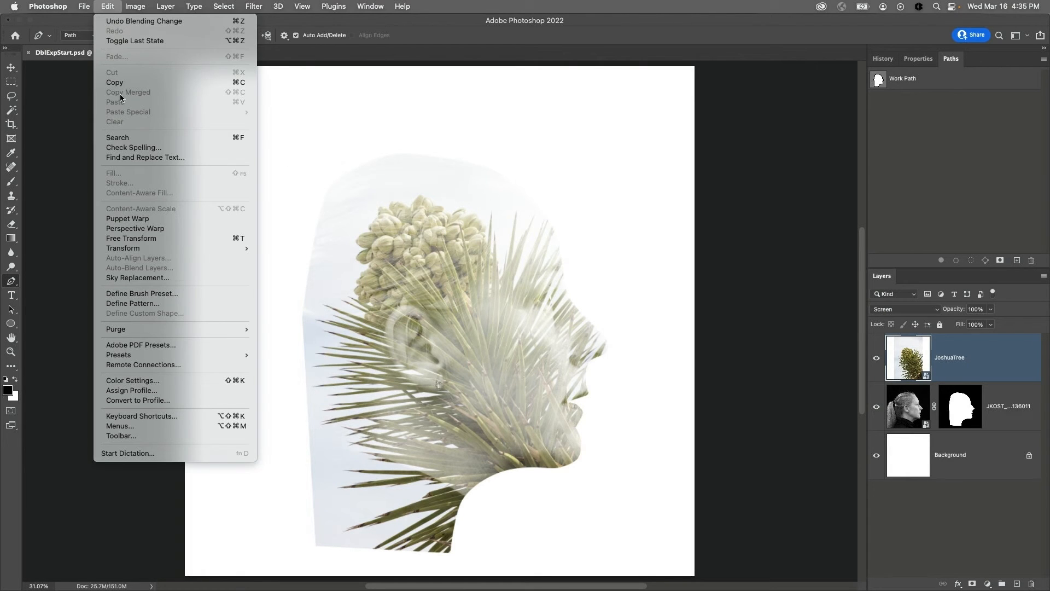
click(131, 238)
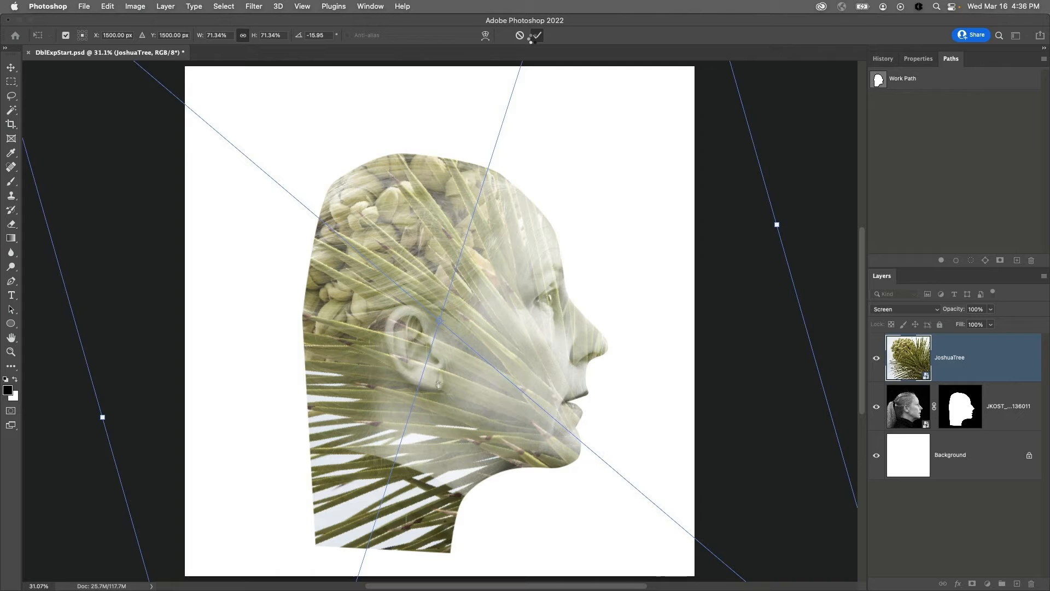
click(534, 35)
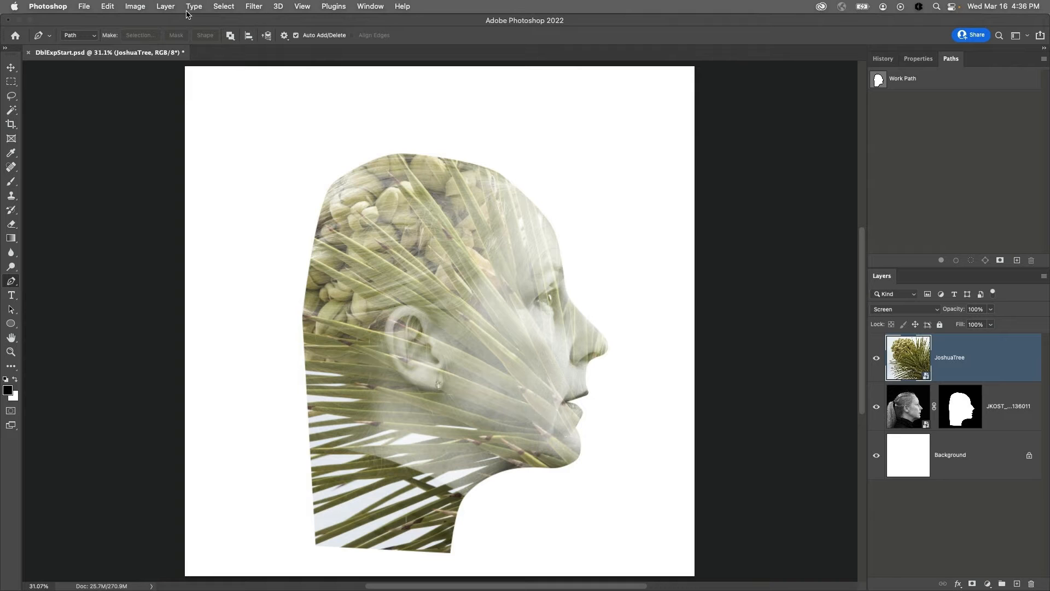
click(164, 6)
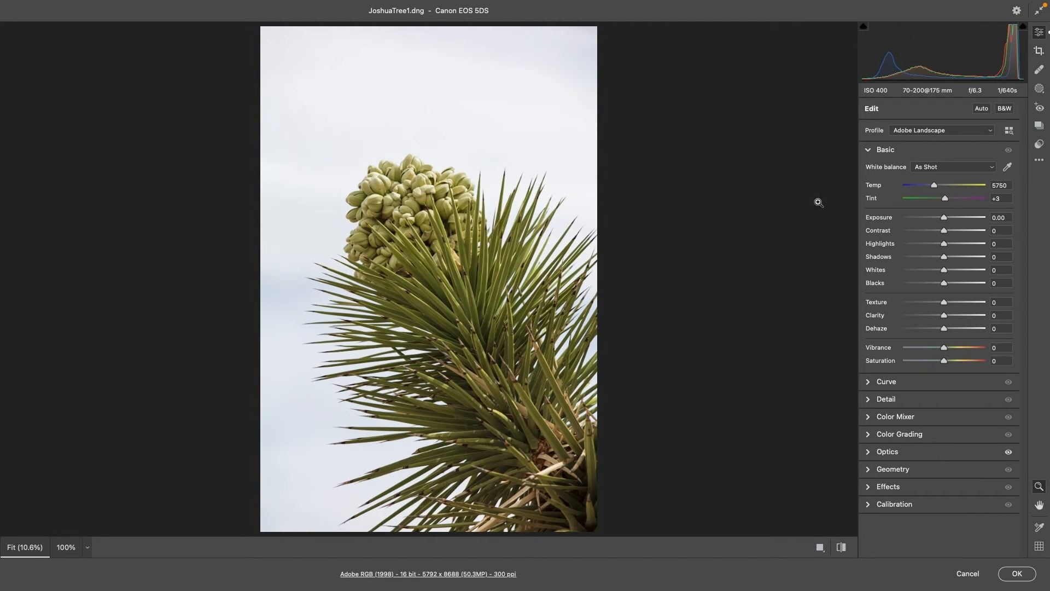
Convert the tree photo to B&W with Exposure -0.55 and Whites +100, checking highlight clipping.
click(1003, 108)
text(-0.55)
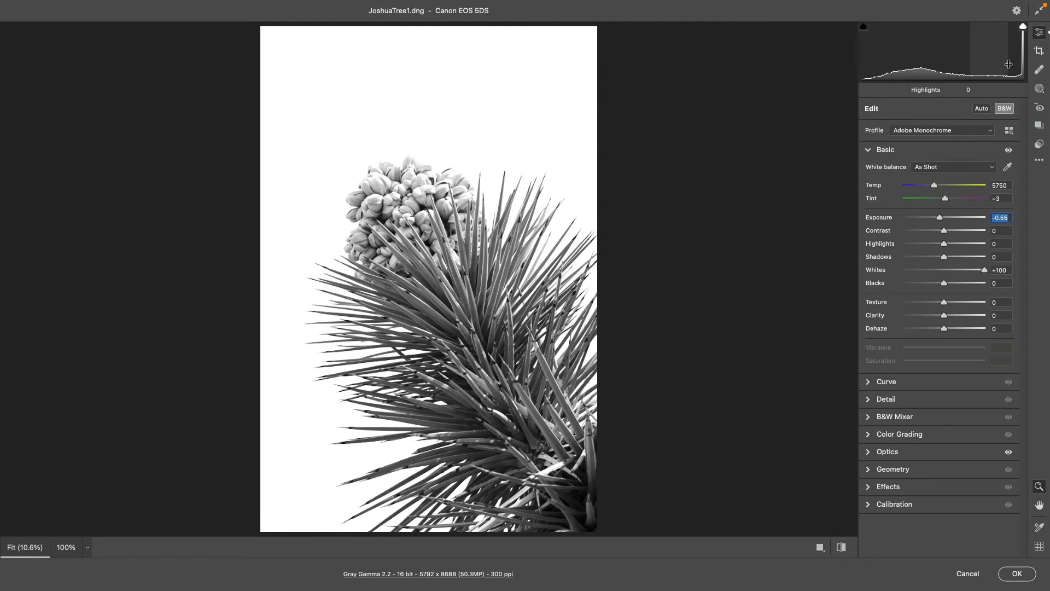
click(1022, 27)
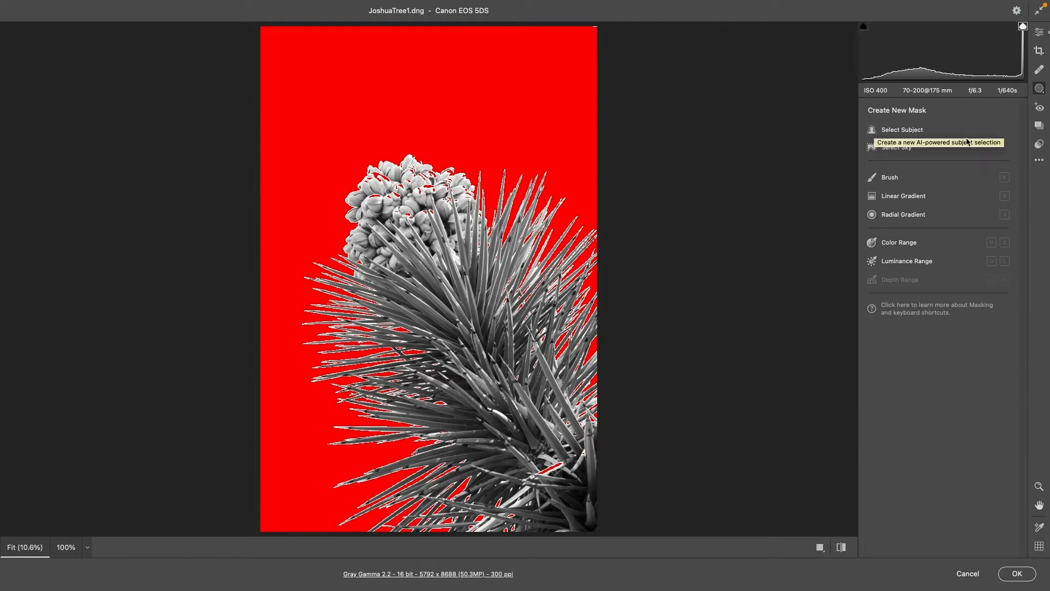
Brush a local mask over the flower buds with Exposure +0.30 and Whites -100, then return to Photoshop.
click(889, 177)
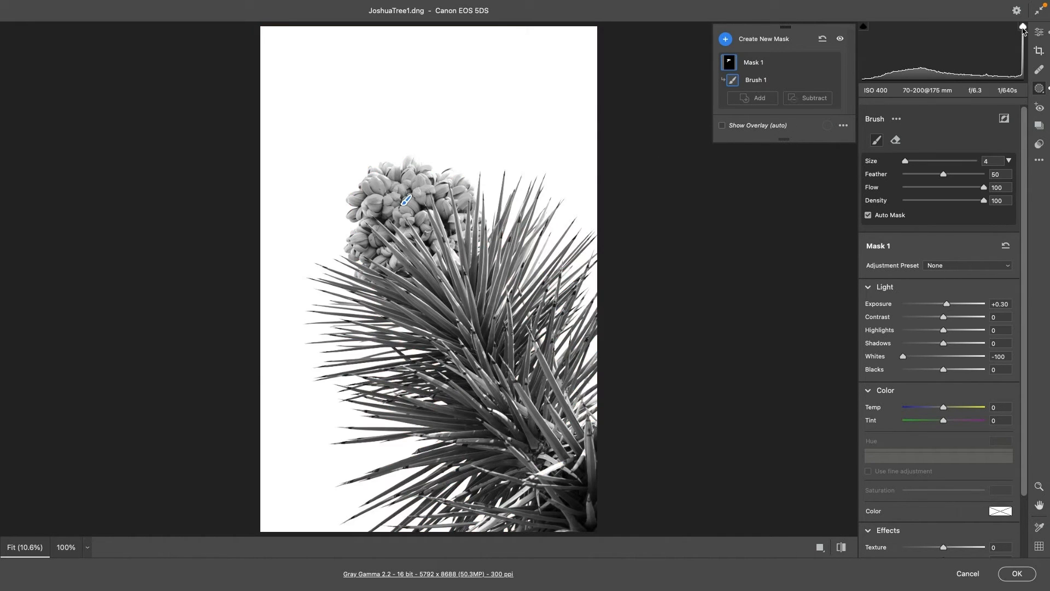
click(1016, 573)
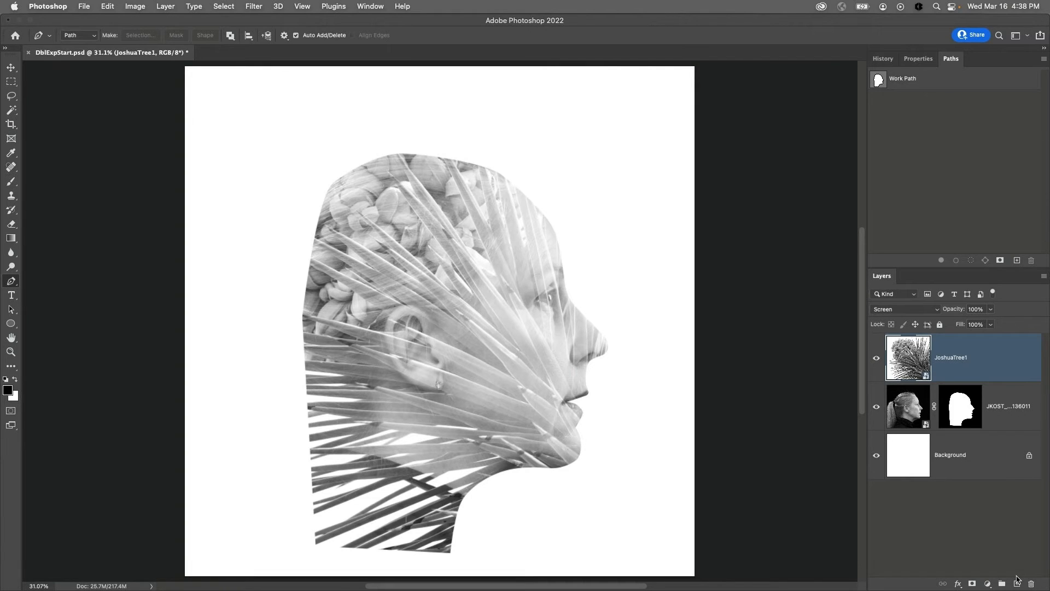
mouse_move(991, 518)
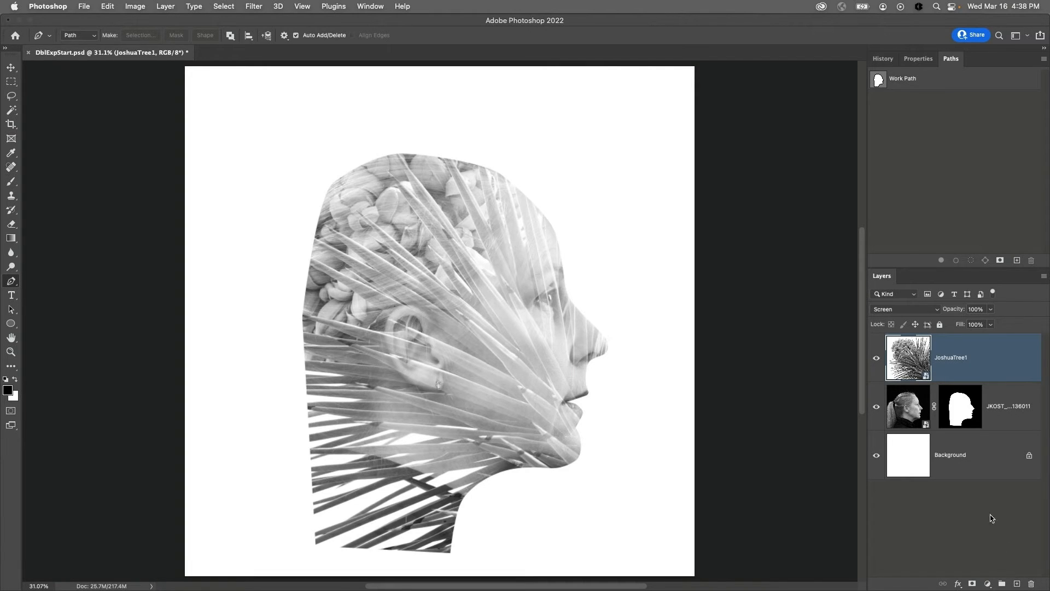
Paint white on the portrait's layer mask above the head to reveal the flower crown and fronds.
click(960, 406)
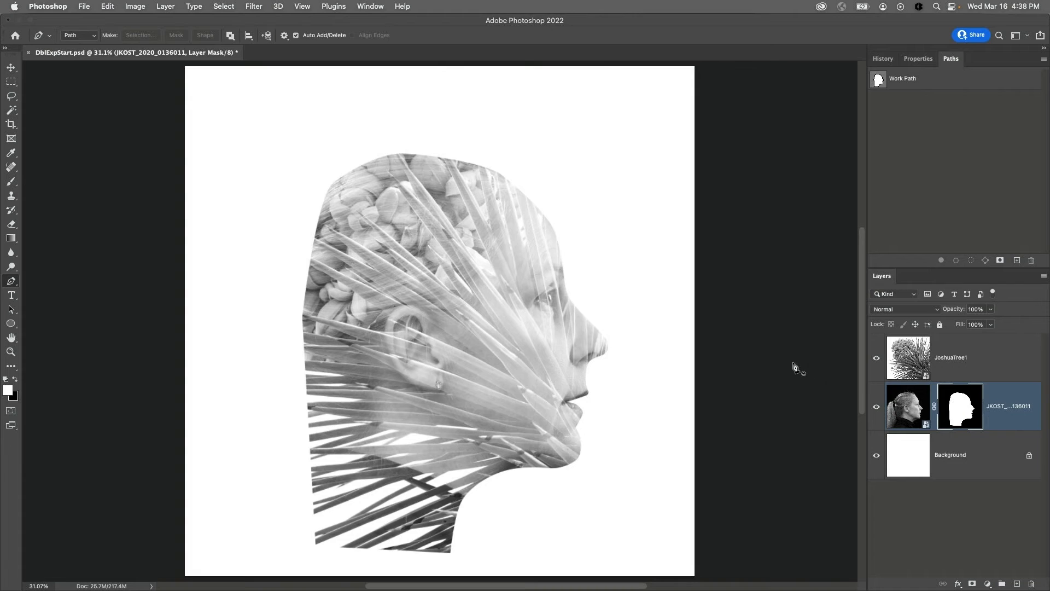
click(11, 182)
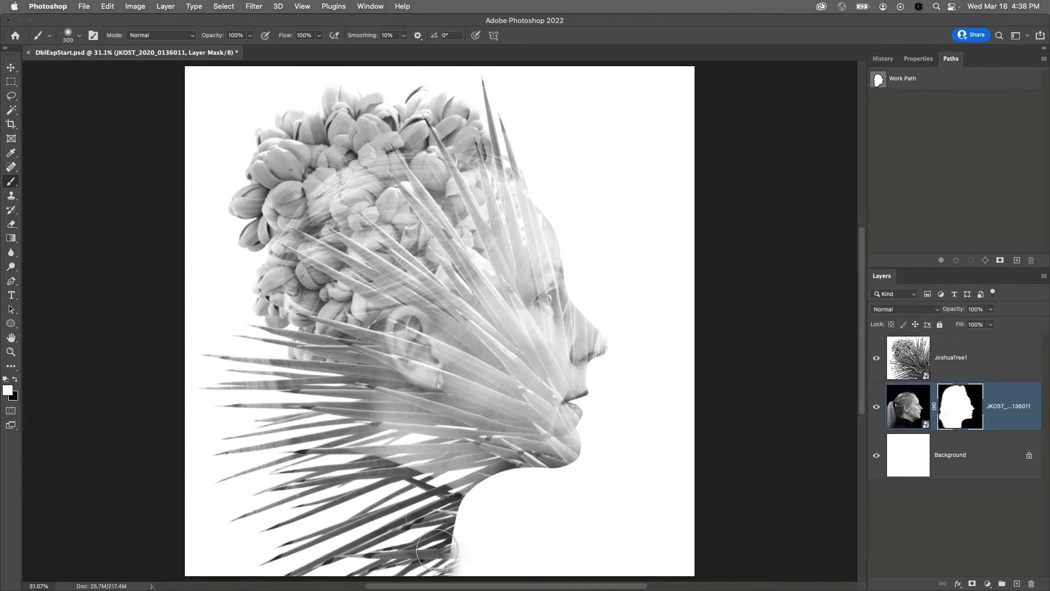
mouse_move(87, 406)
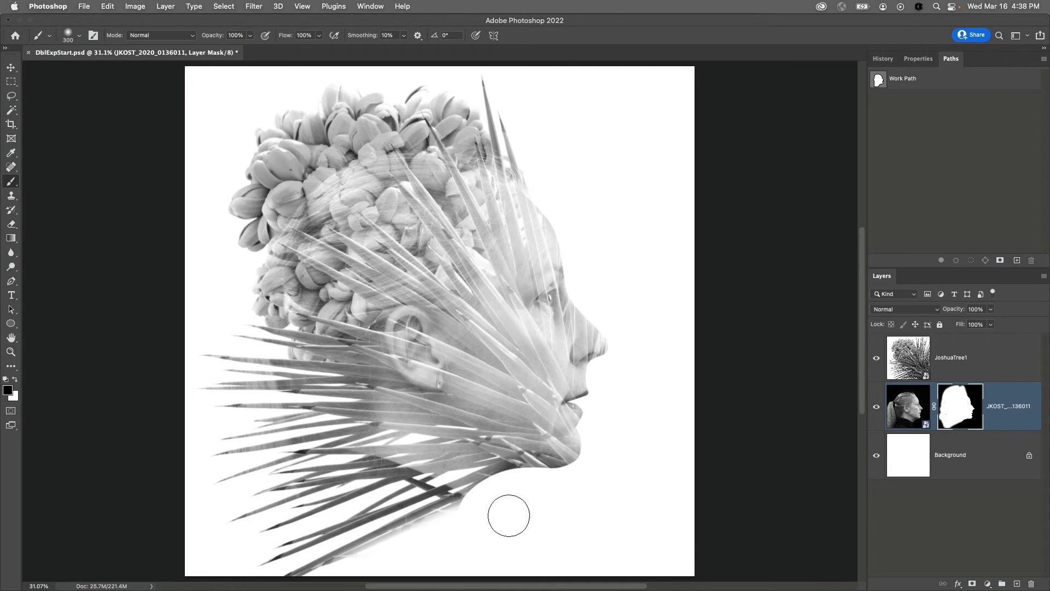
mouse_move(647, 492)
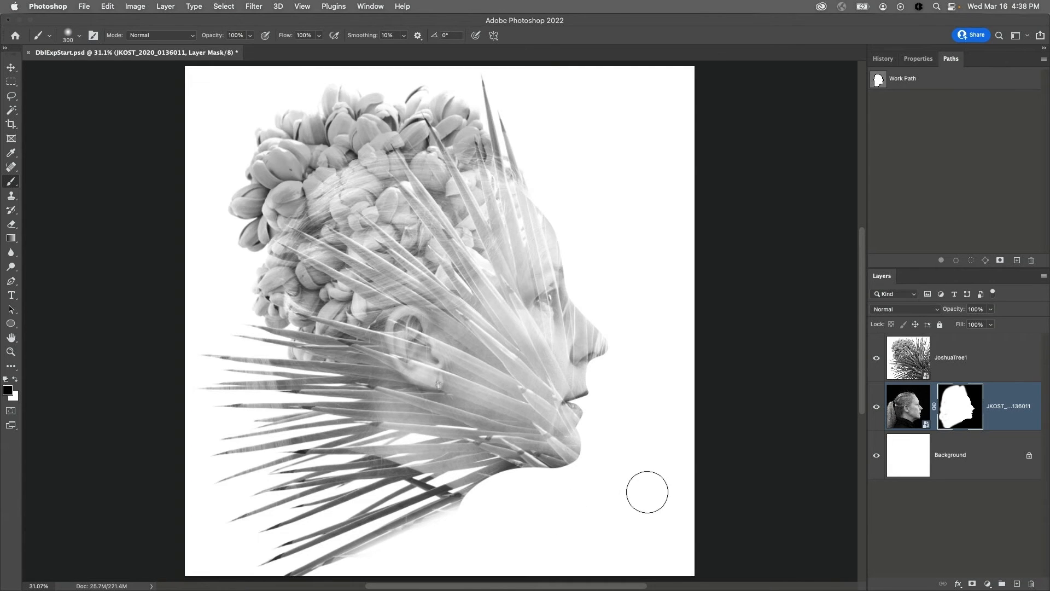
Marquee-select the eye area on the portrait and copy it to a new layer via Layer via Copy.
click(908, 405)
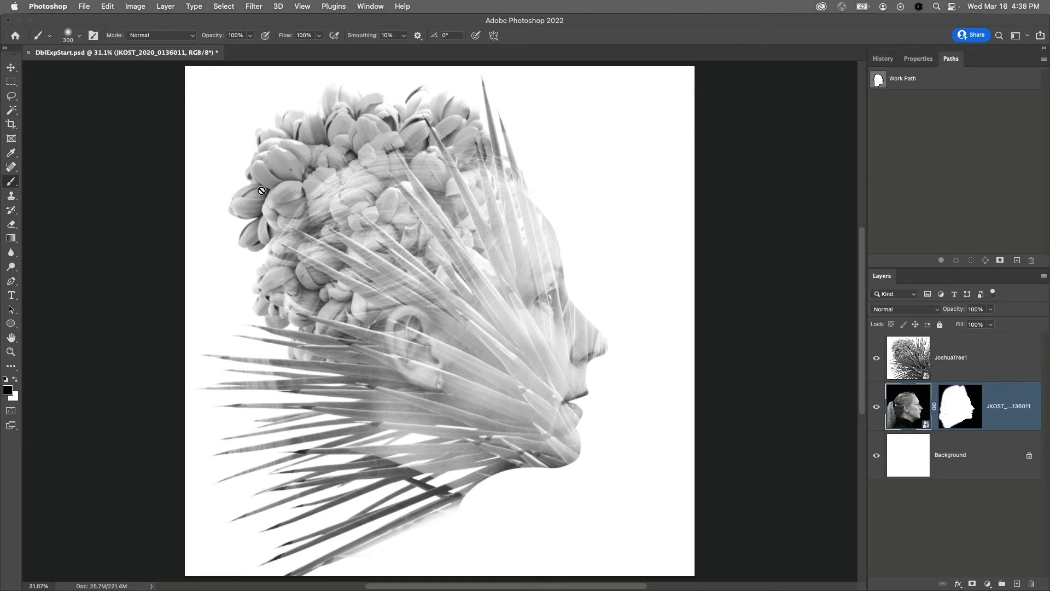
click(11, 80)
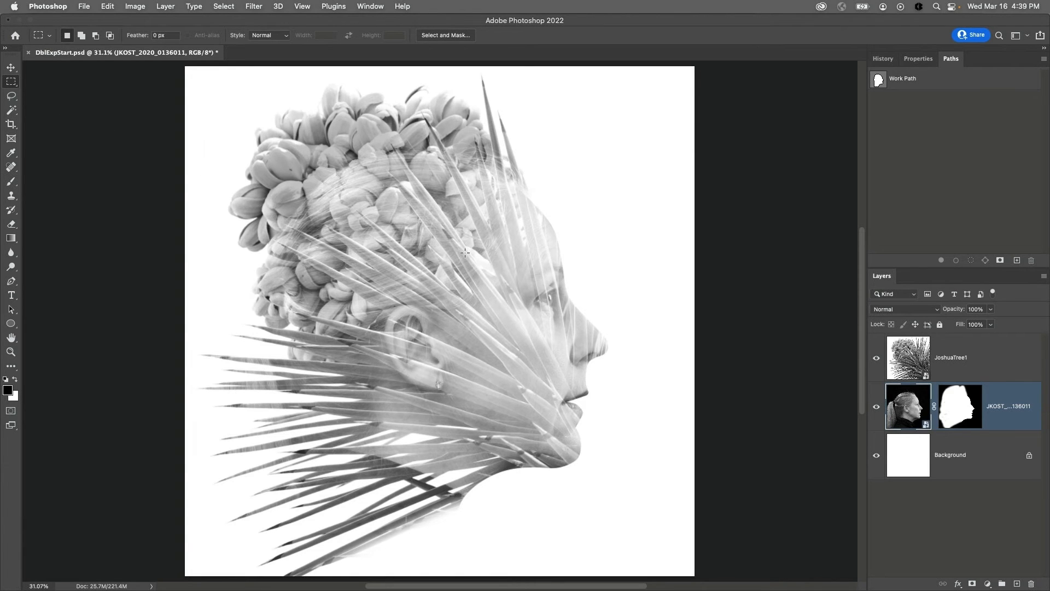
mouse_move(477, 256)
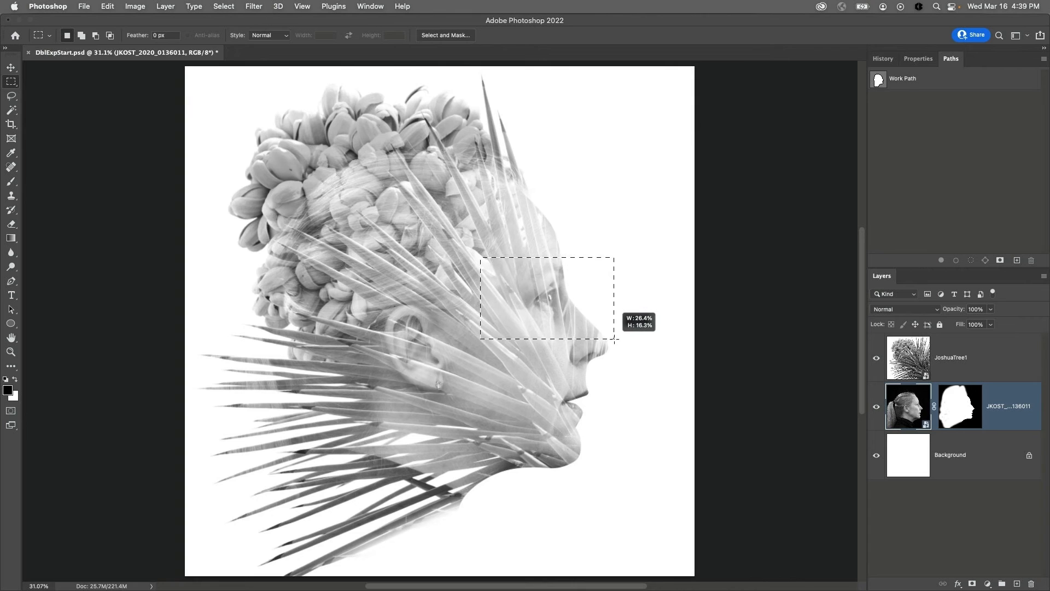
click(164, 6)
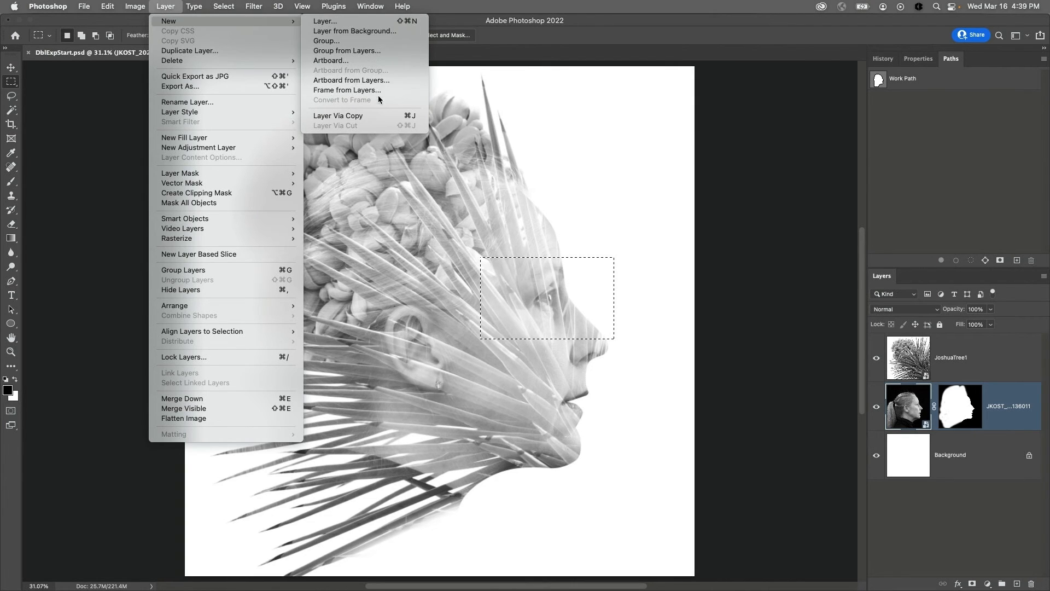
click(337, 115)
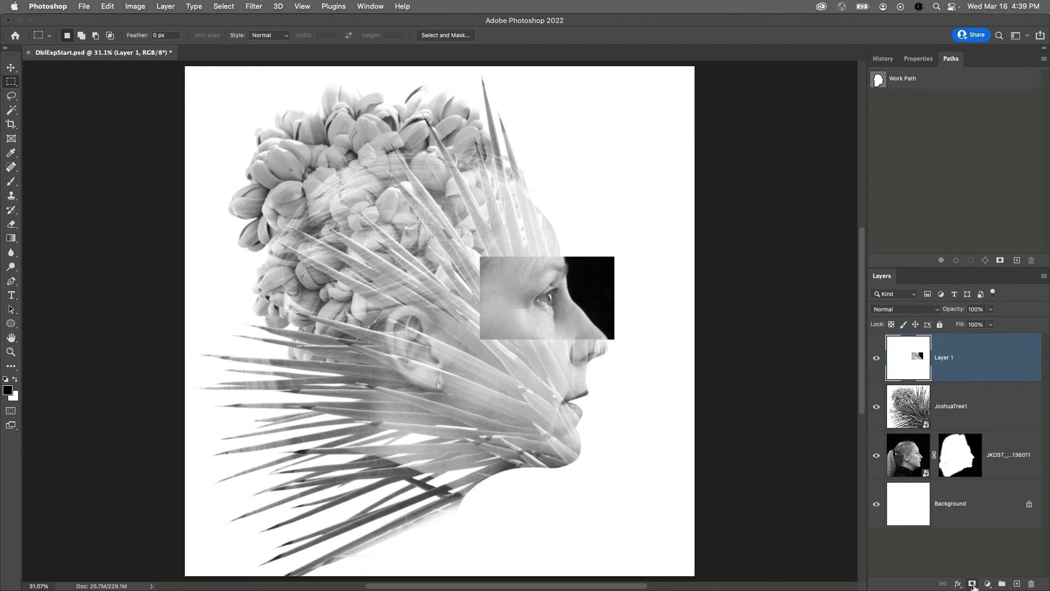
Hide the eye patch behind a black mask and paint the eye back with a 50% white brush.
click(972, 584)
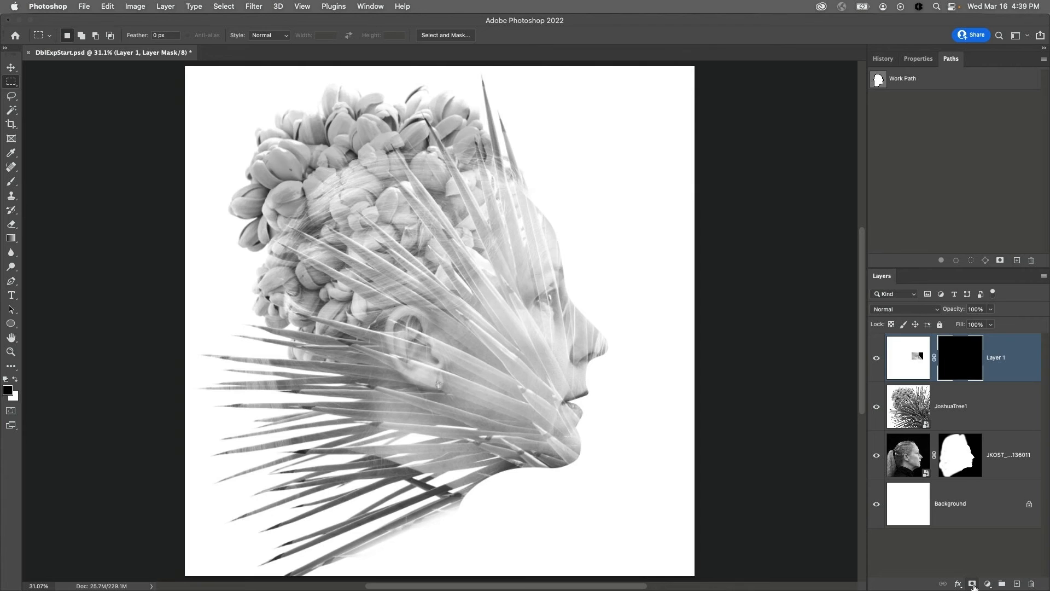
click(11, 182)
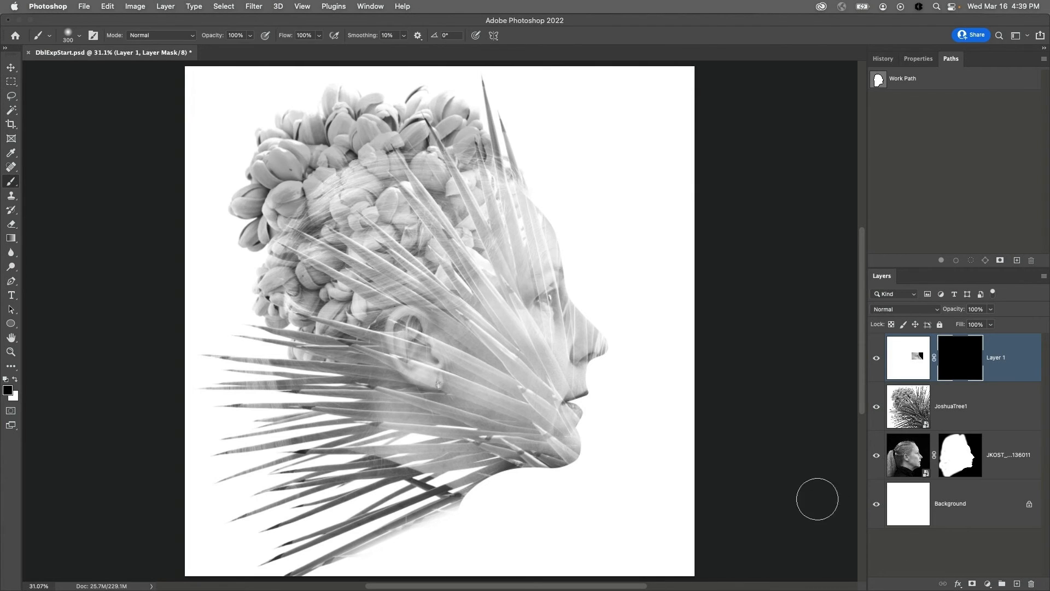
mouse_move(803, 492)
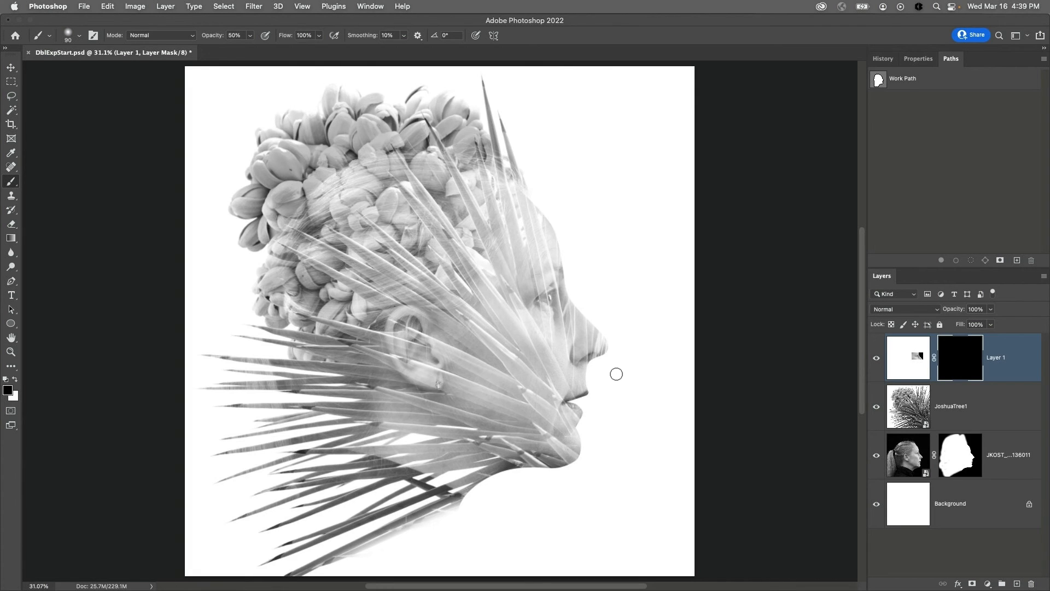
mouse_move(20, 385)
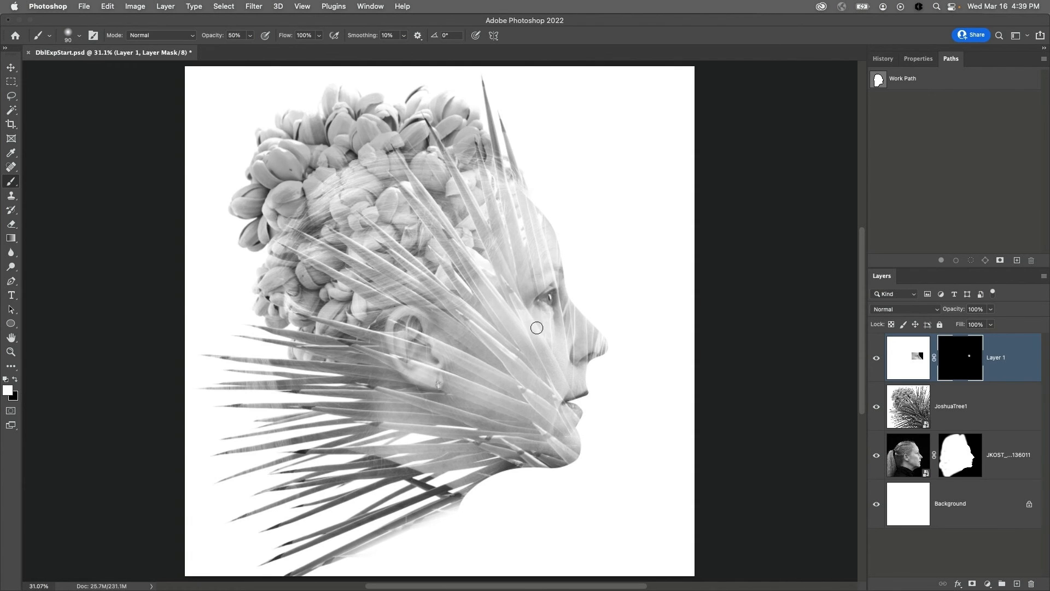
click(907, 357)
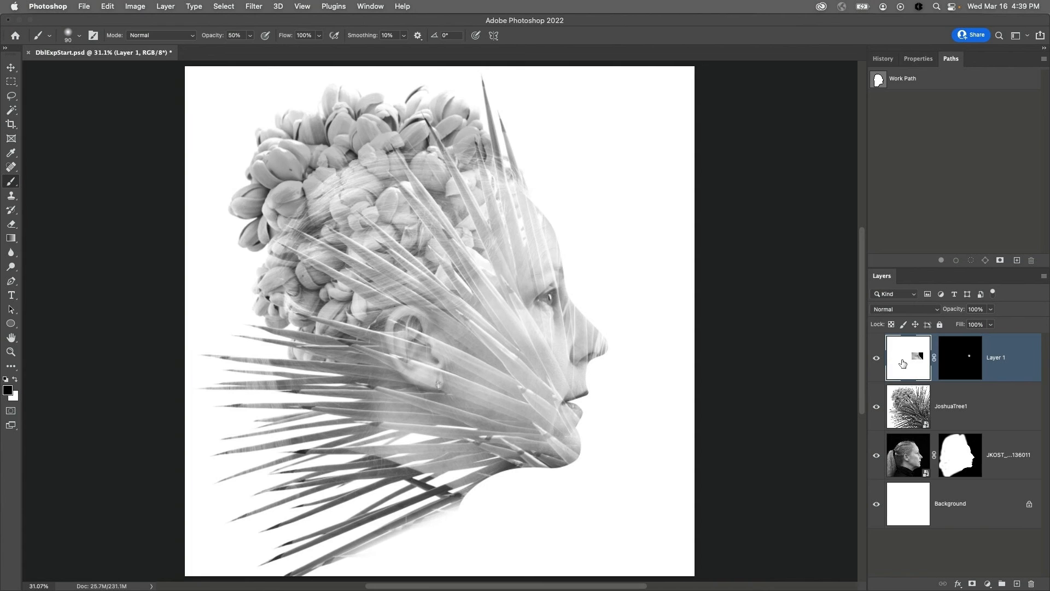
Add a Gradient Map adjustment with a middle stop coloured #7d7264 for a sepia tone.
click(986, 582)
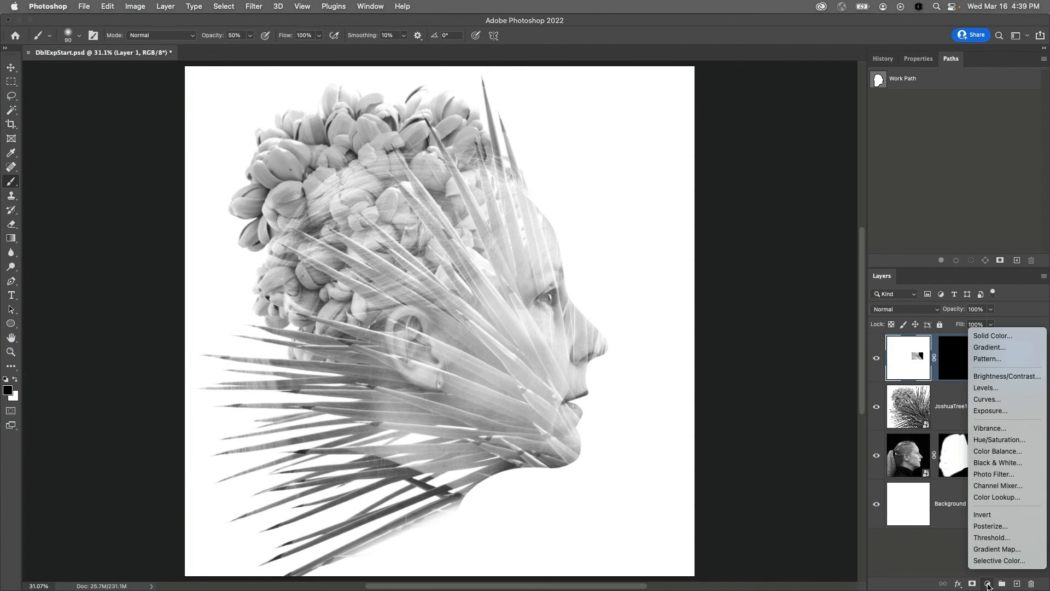
click(996, 548)
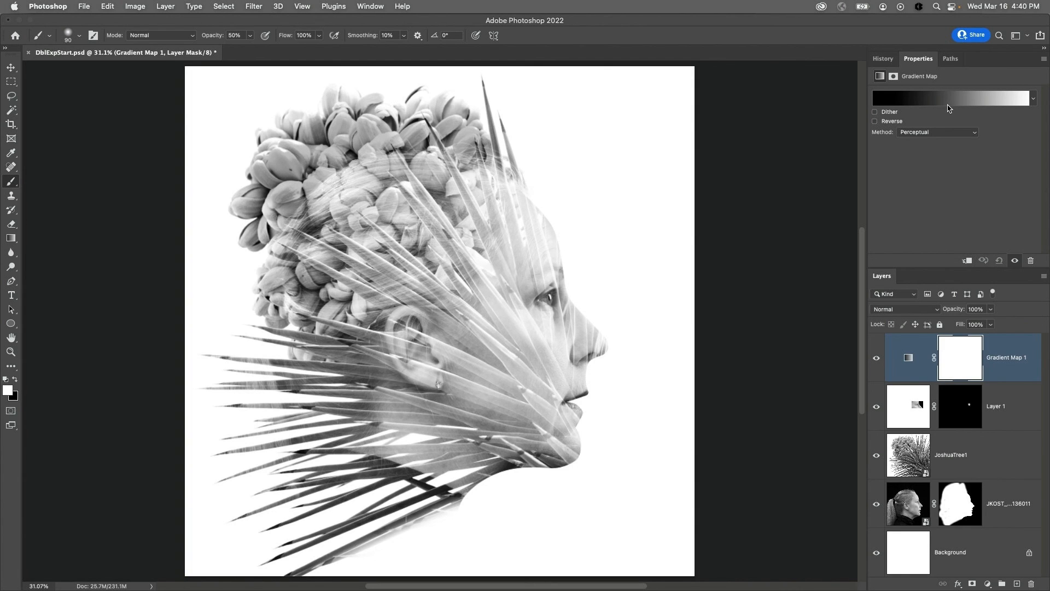
click(952, 98)
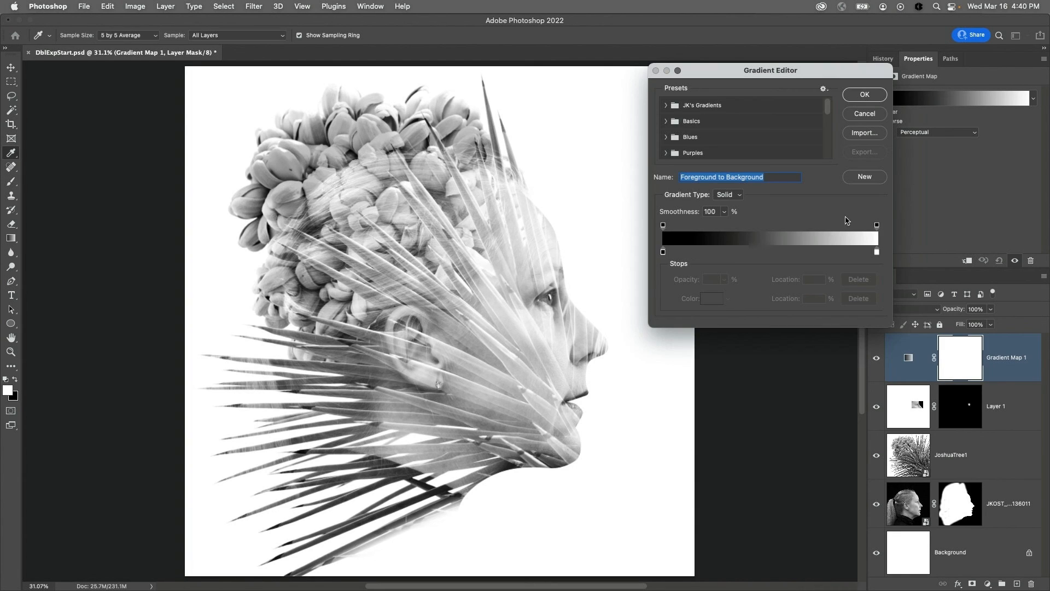
click(769, 251)
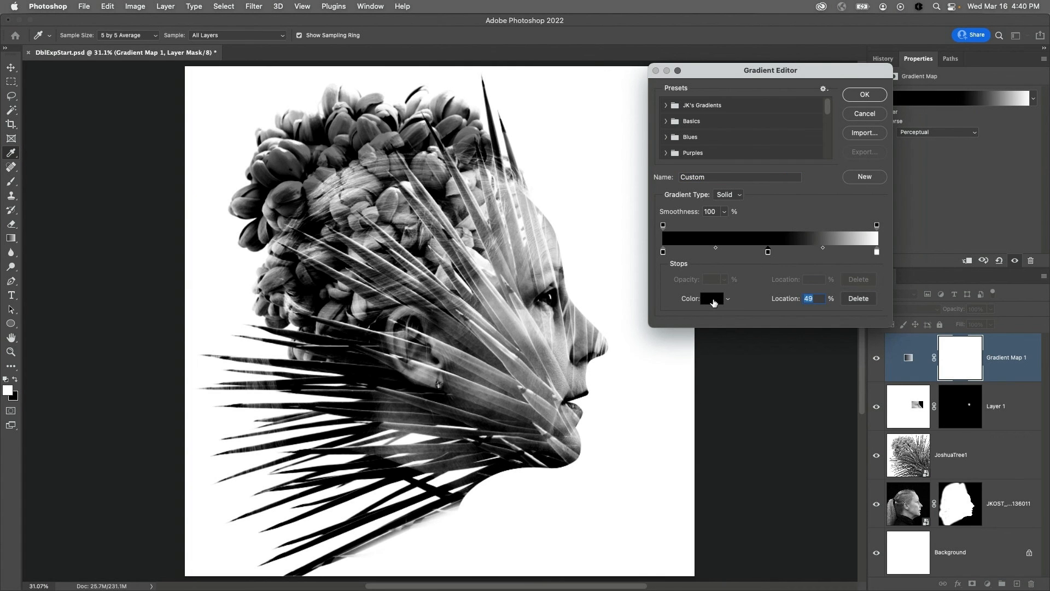
click(712, 298)
text(49)
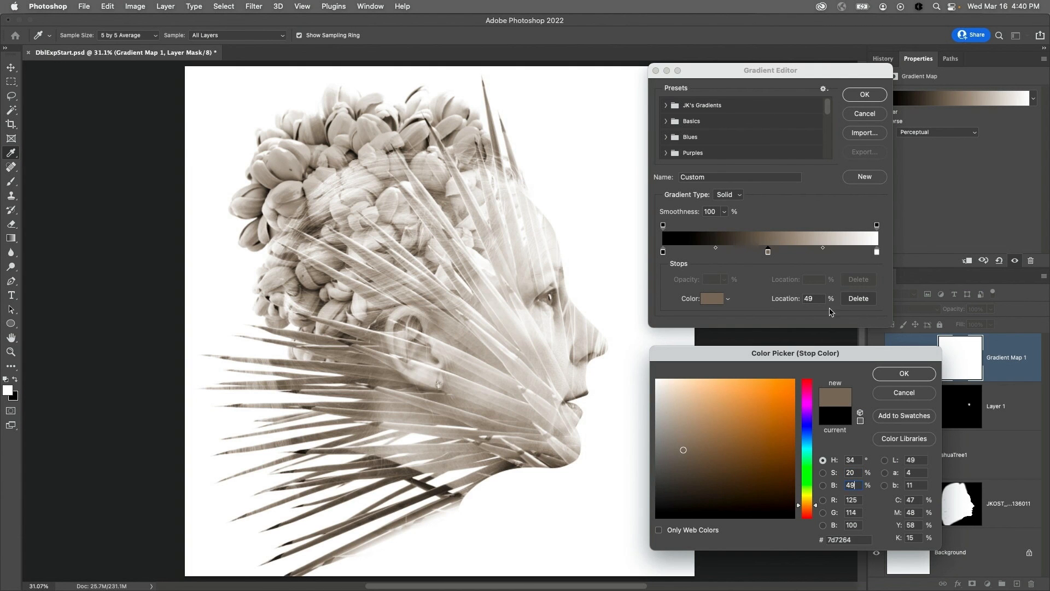
mouse_move(796, 312)
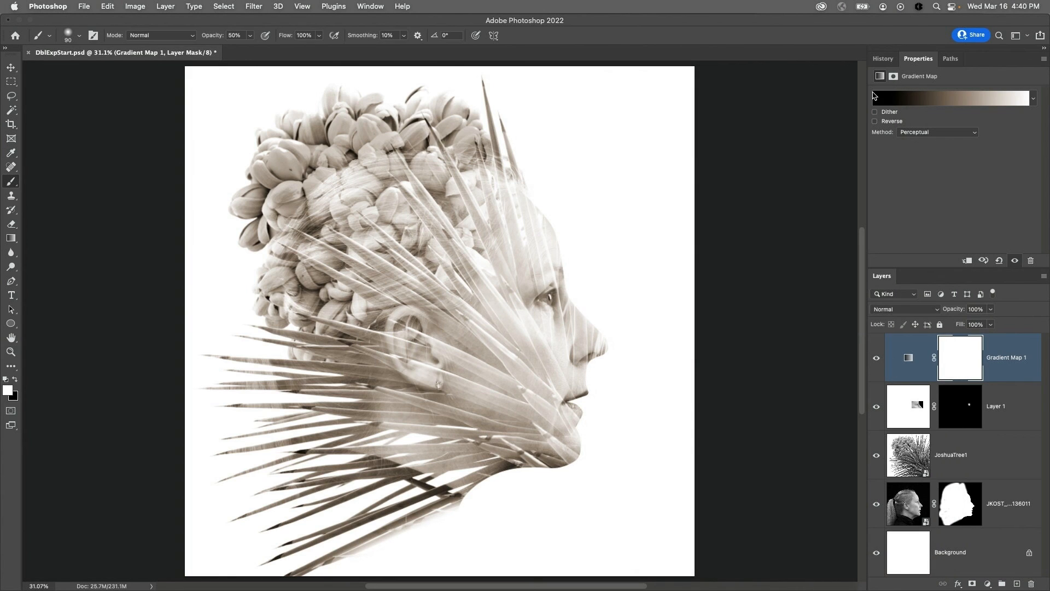
mouse_move(904, 197)
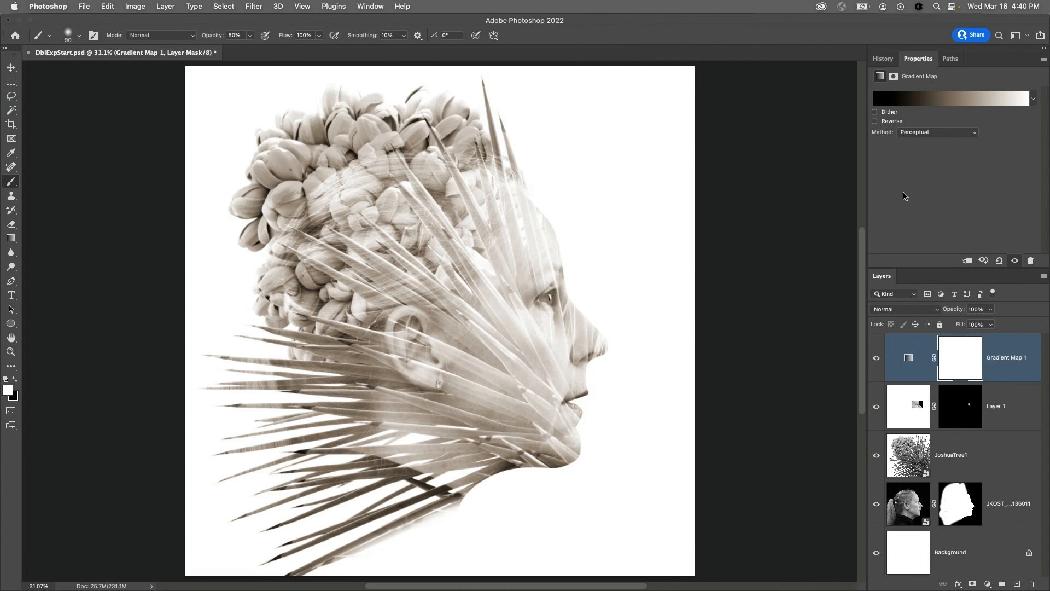